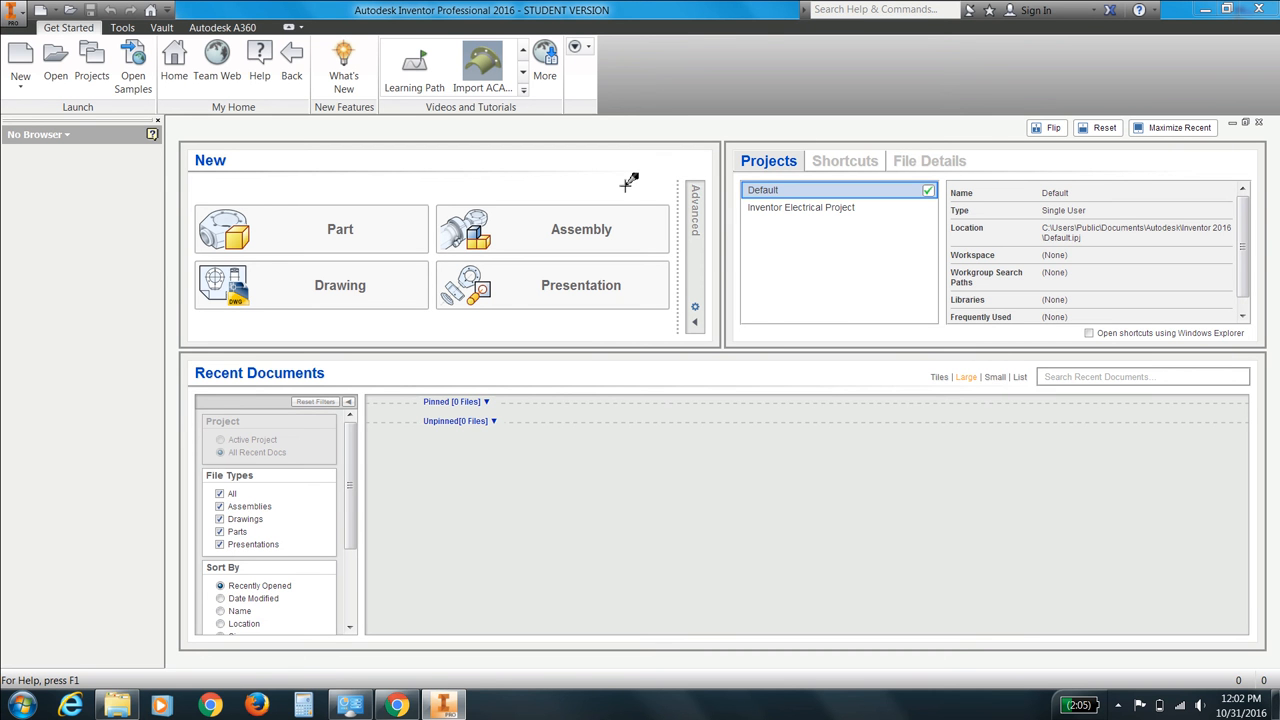
{"action": "mouse_move", "coordinate": [124, 212]}
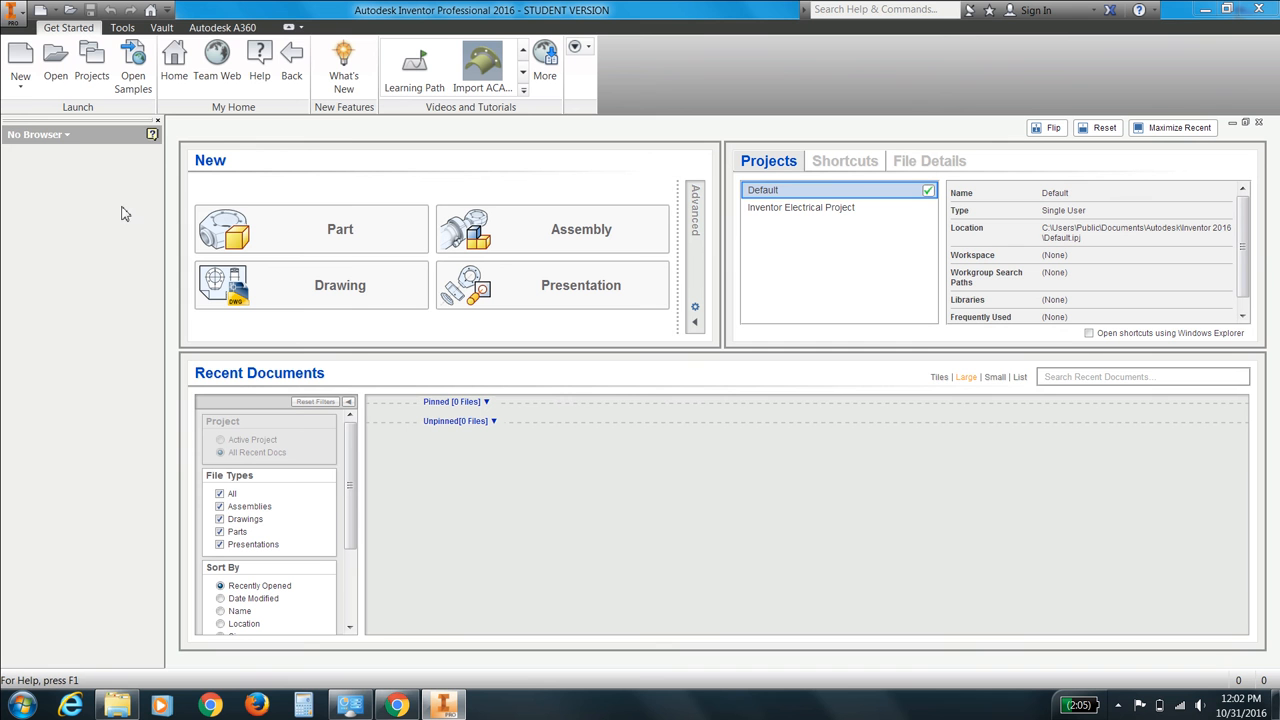
Start a new empty part document from the application menu
{"action": "left_click", "coordinate": [12, 10]}
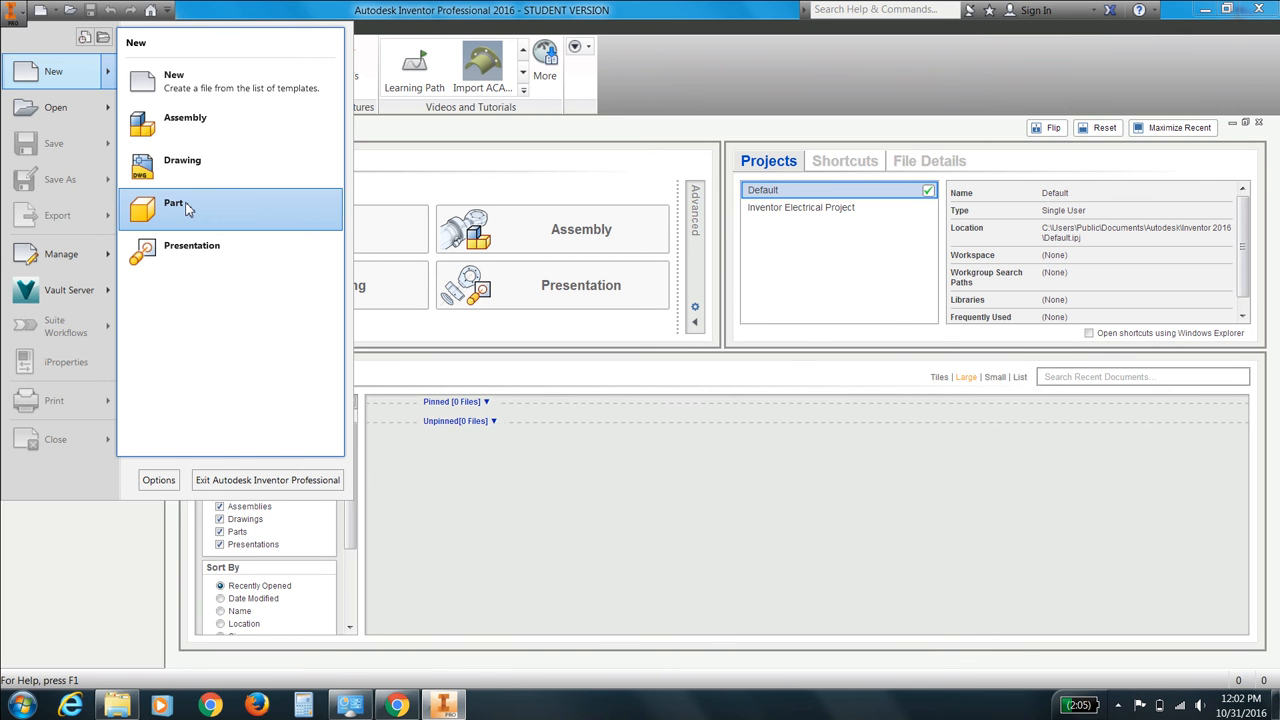
{"action": "left_click", "coordinate": [174, 204]}
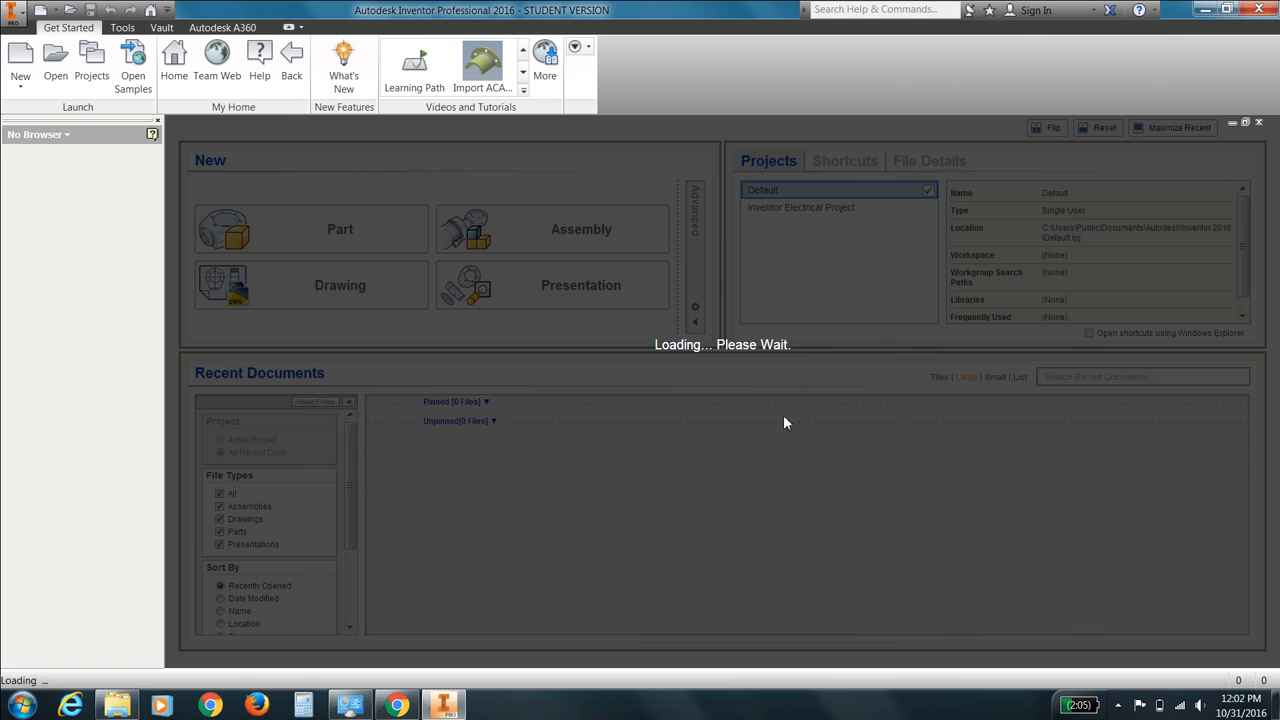
{"action": "mouse_move", "coordinate": [744, 408]}
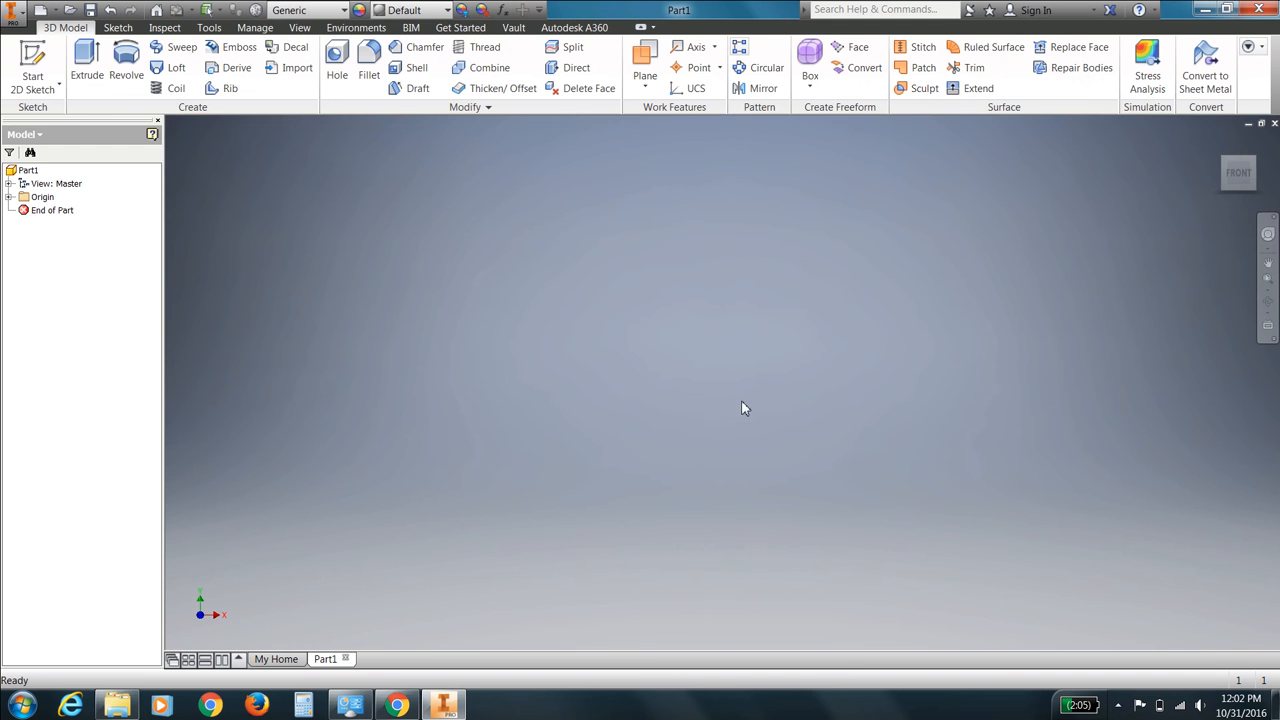
{"action": "mouse_move", "coordinate": [700, 392]}
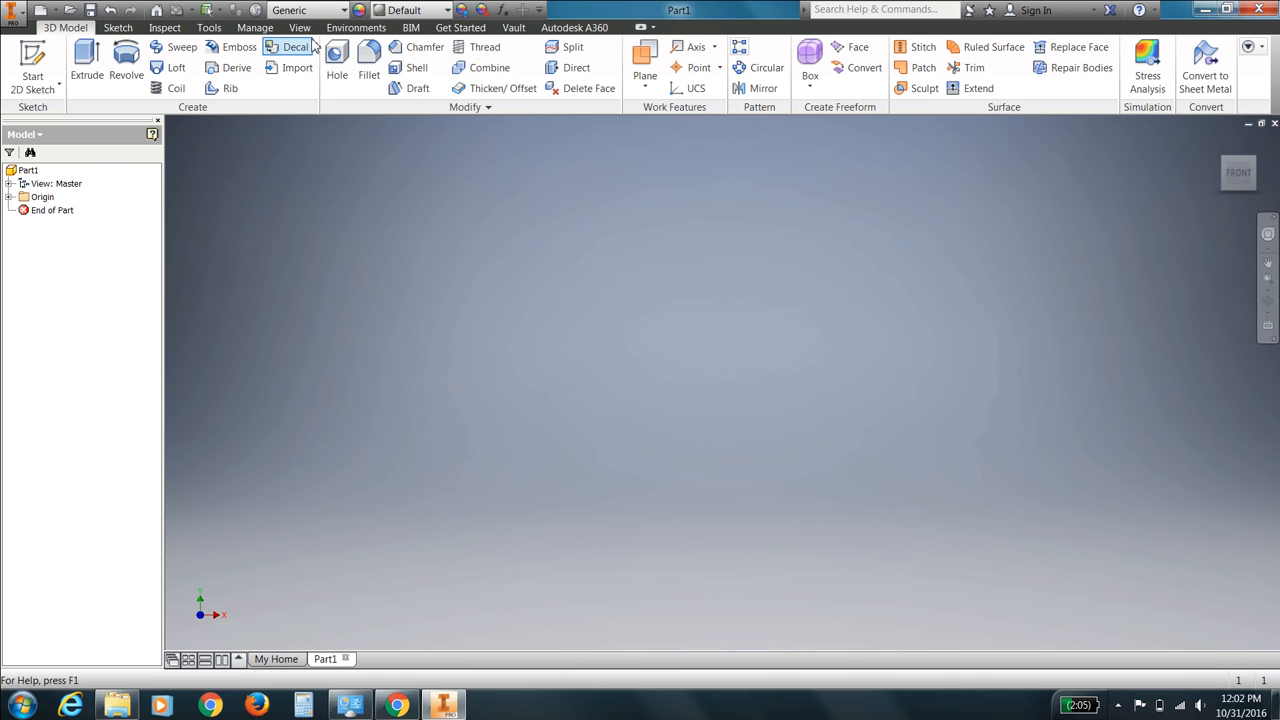
Bring up the View tools, then the Tools ribbon with measuring and document options
{"action": "left_click", "coordinate": [300, 28]}
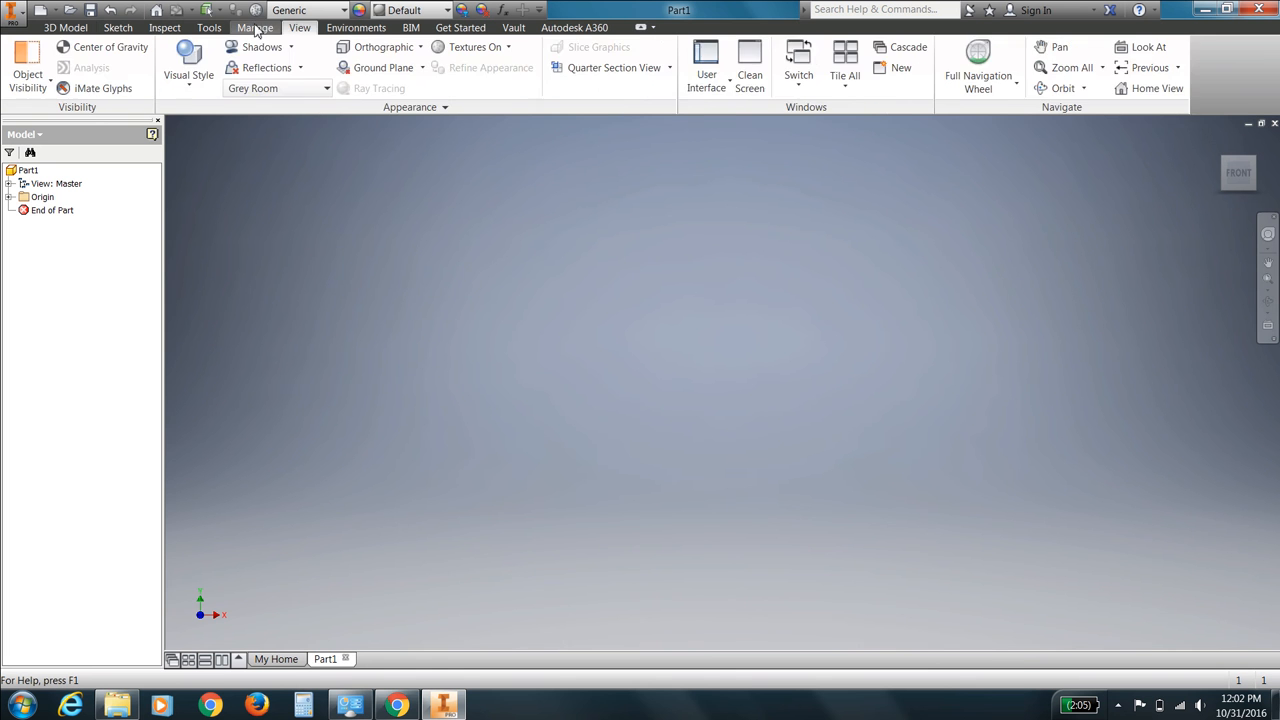
{"action": "left_click", "coordinate": [208, 28]}
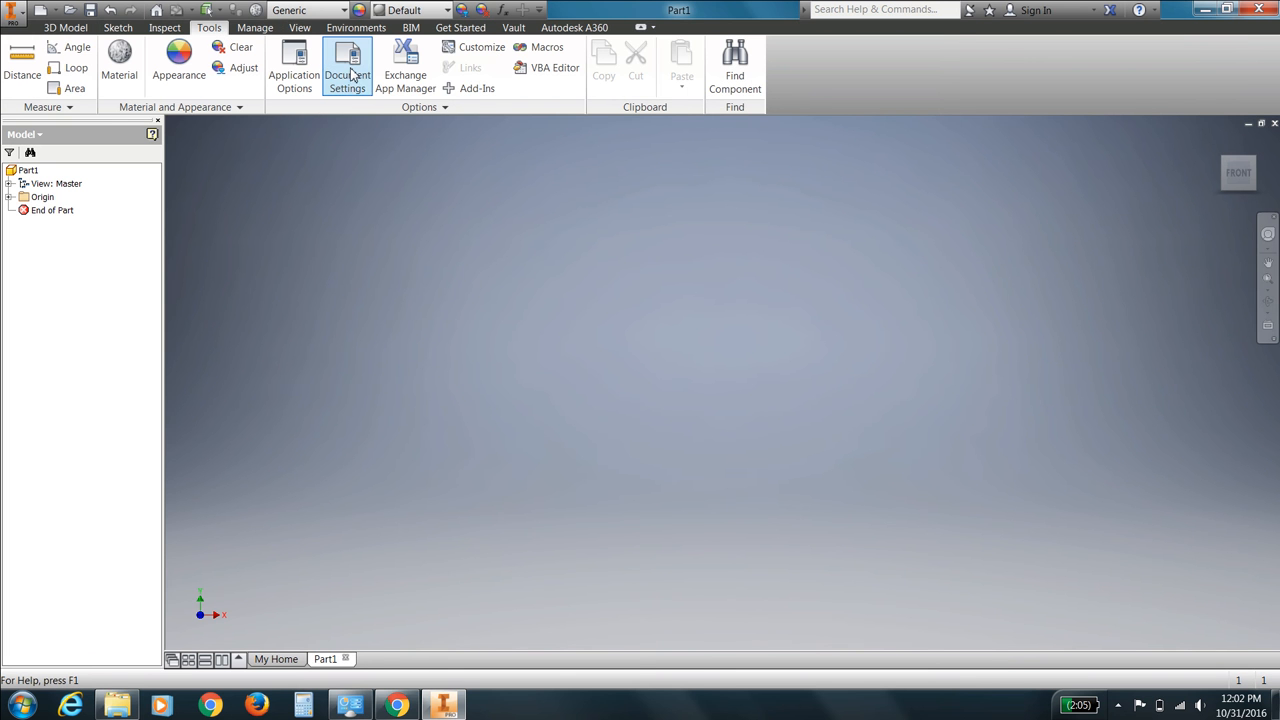
In Document Settings, set the part's length unit to millimeter and apply it
{"action": "left_click", "coordinate": [348, 64]}
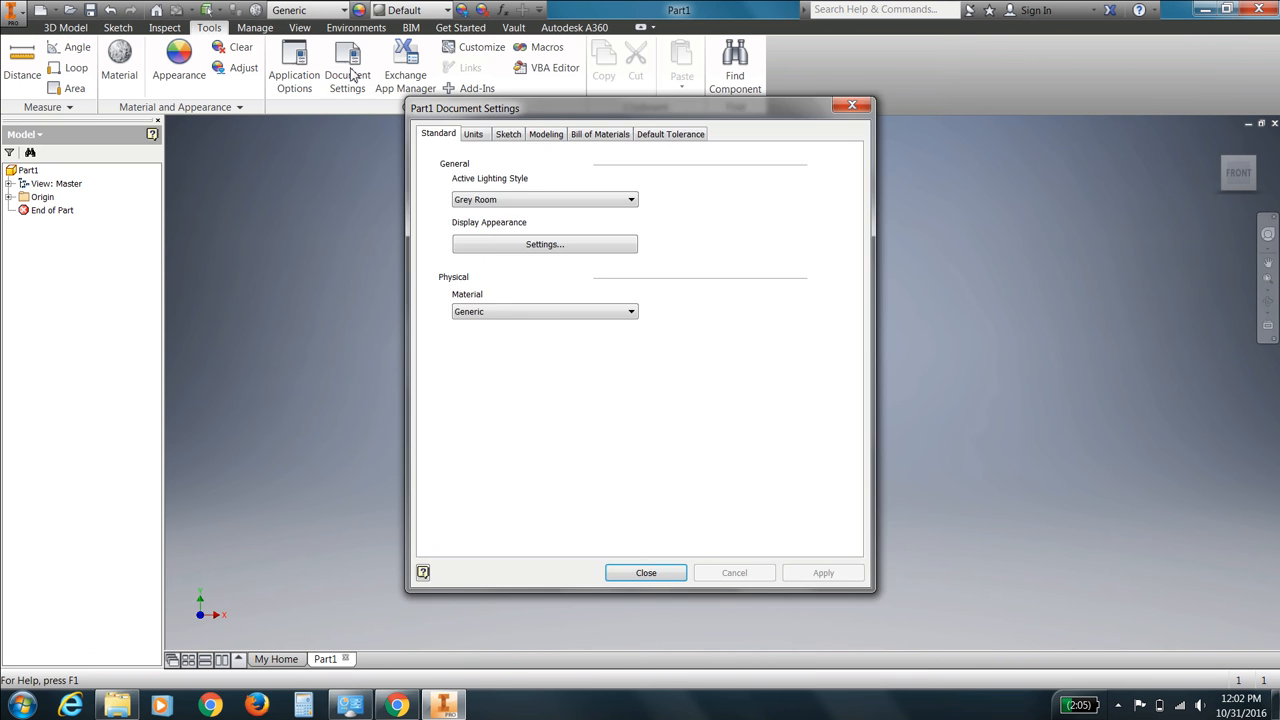
{"action": "left_click", "coordinate": [472, 134]}
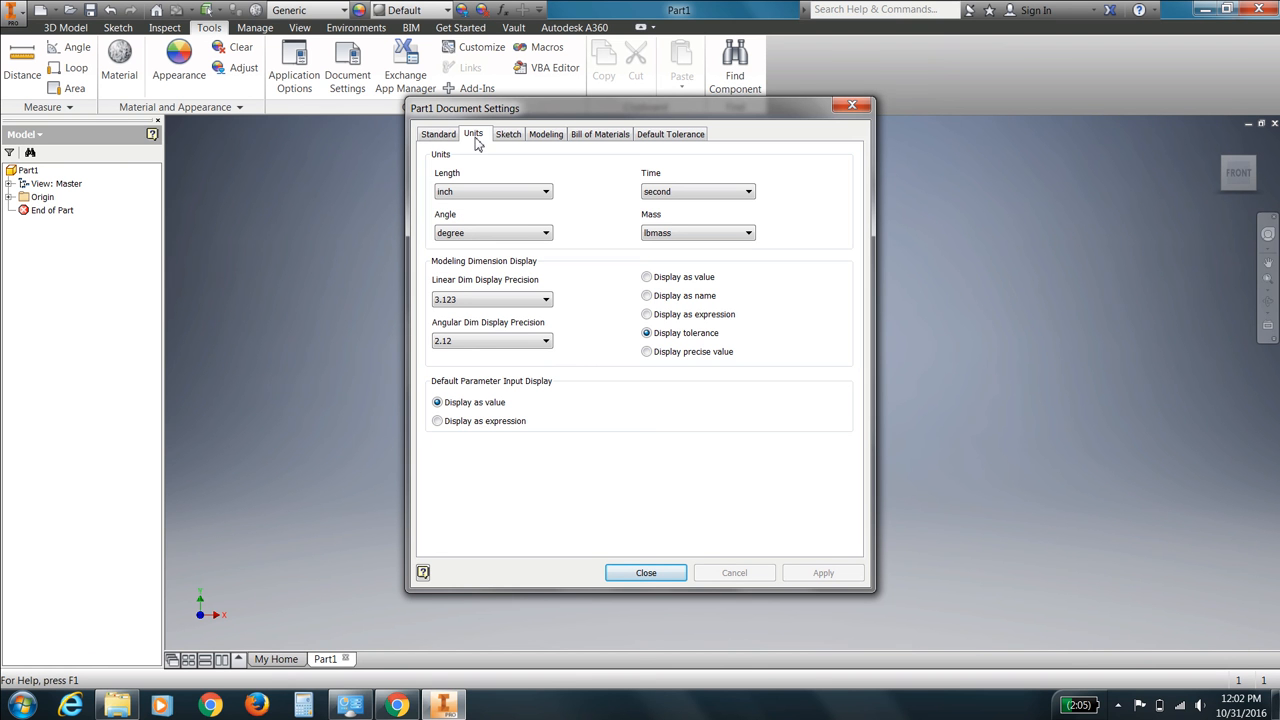
{"action": "mouse_move", "coordinate": [564, 186]}
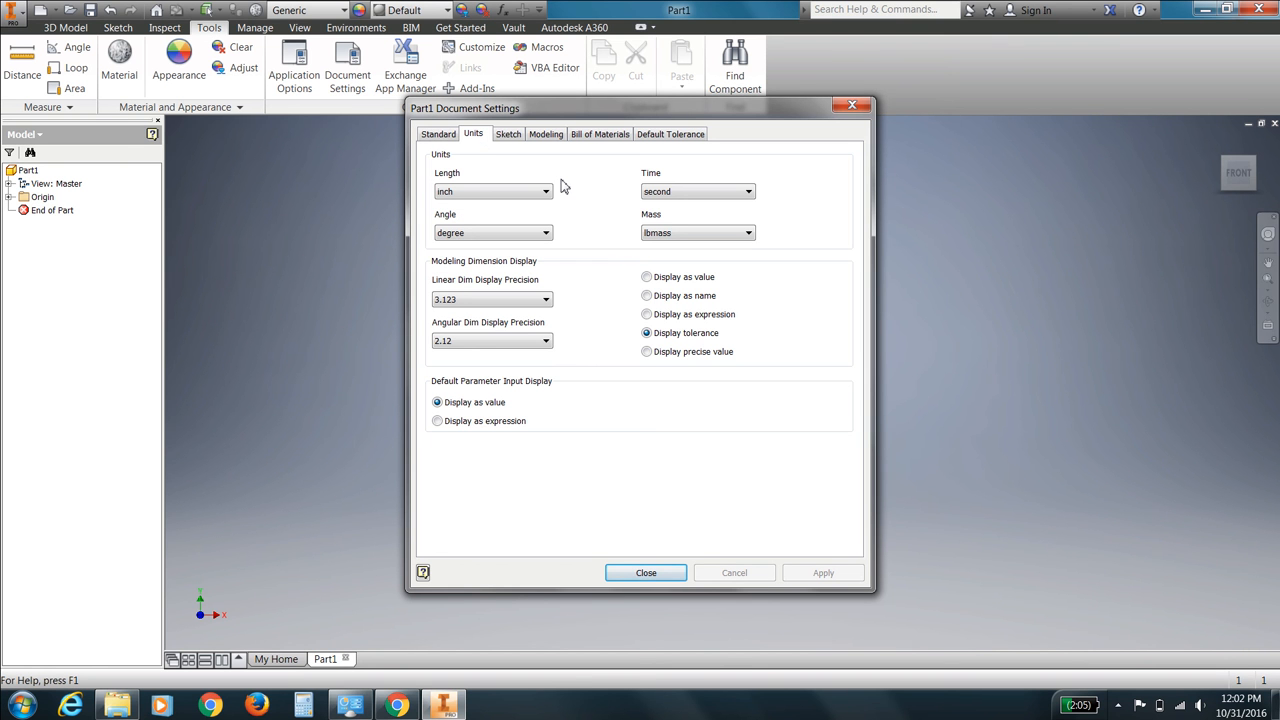
{"action": "mouse_move", "coordinate": [578, 190]}
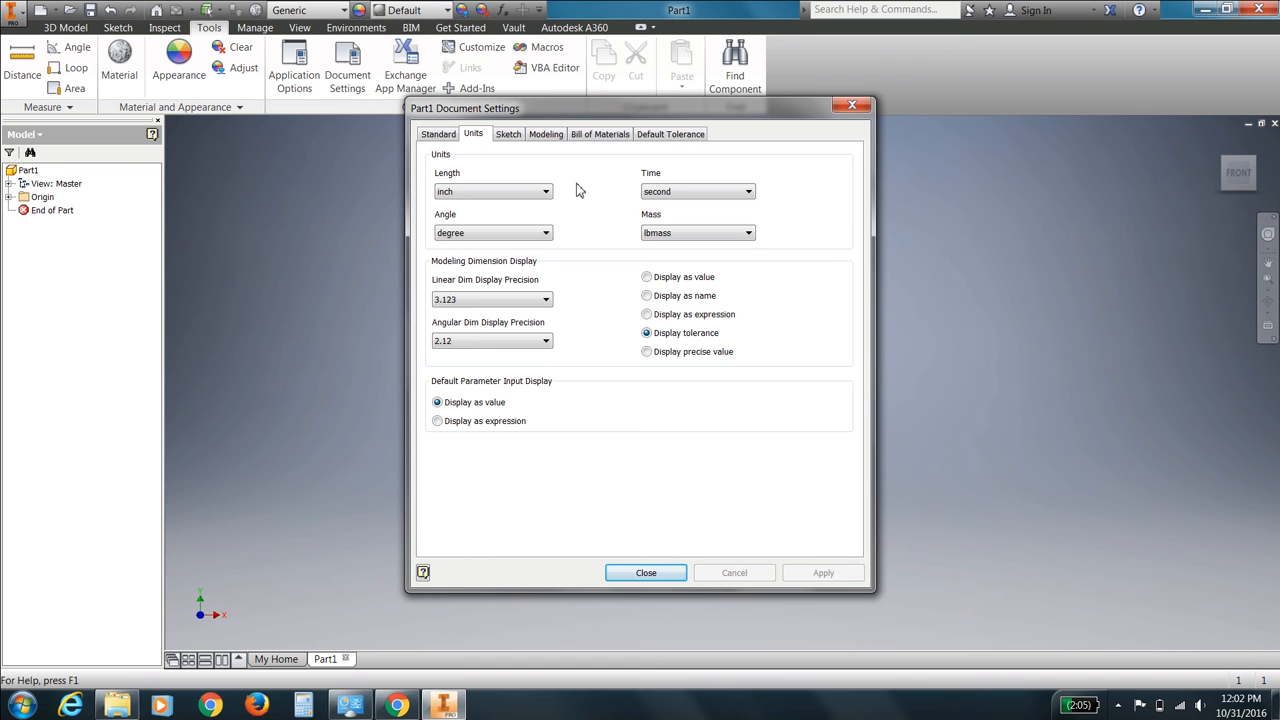
{"action": "left_click", "coordinate": [546, 192]}
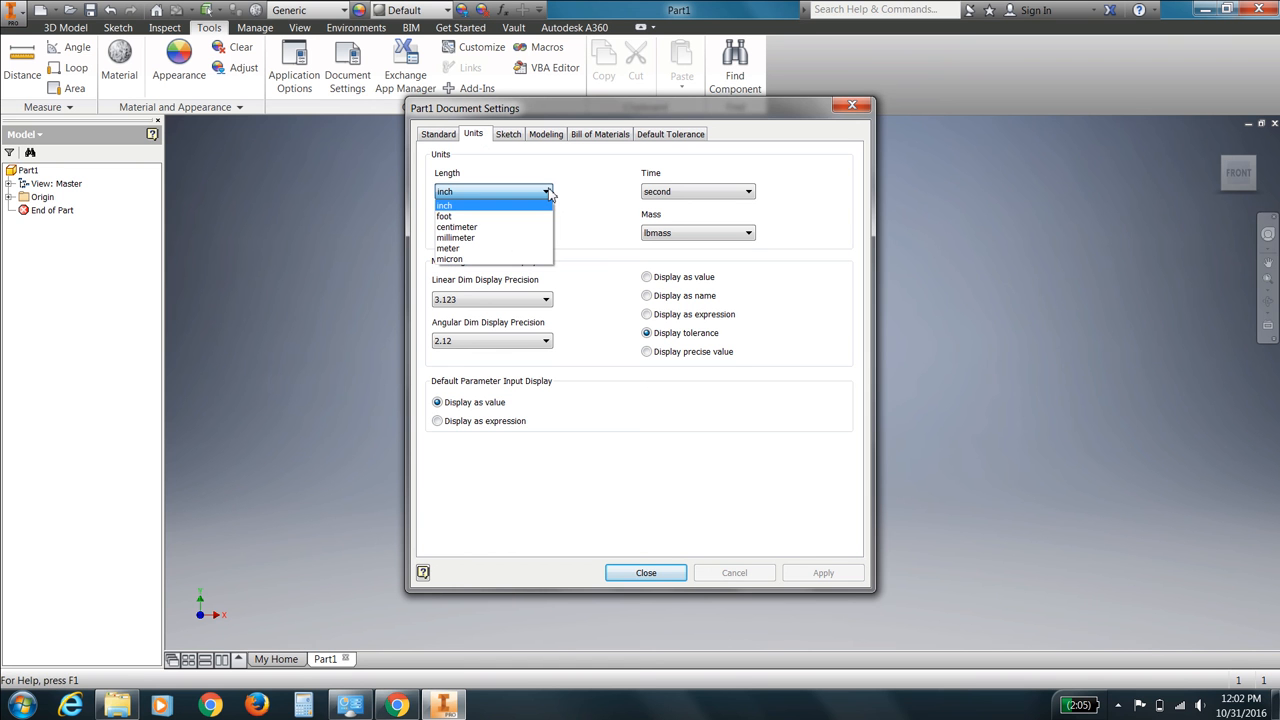
{"action": "left_click", "coordinate": [456, 238]}
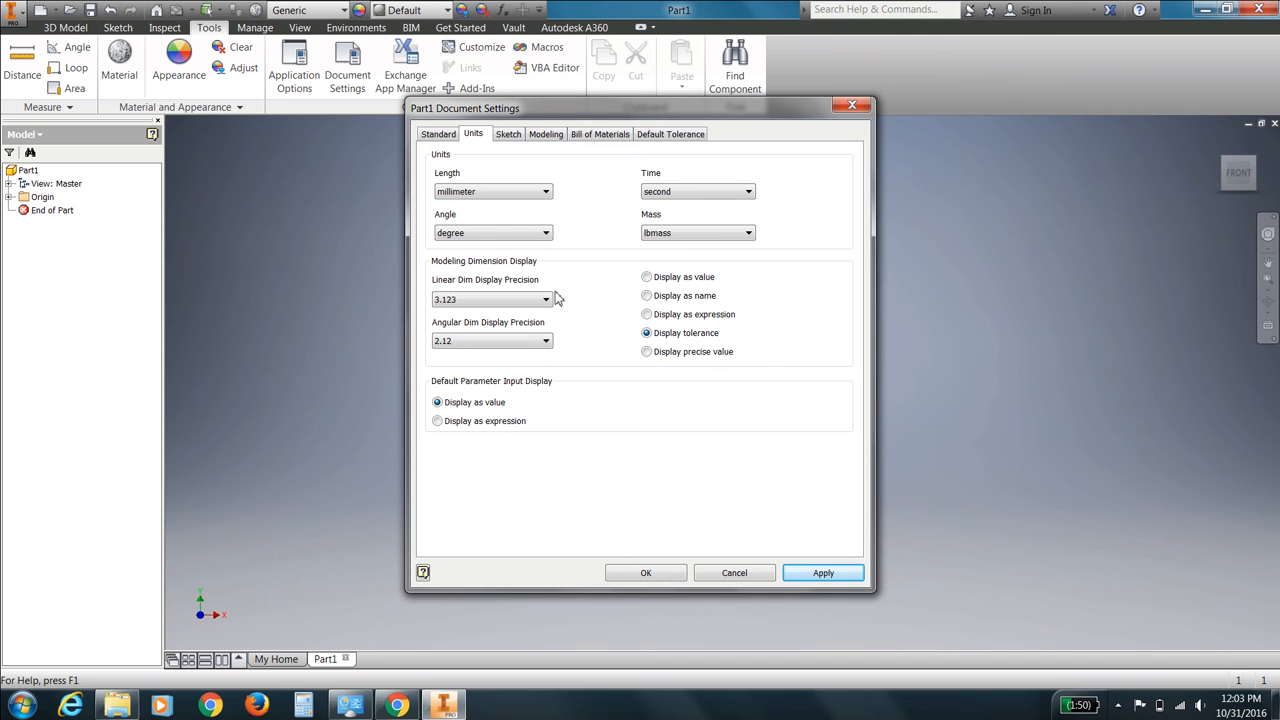
{"action": "left_click", "coordinate": [824, 572]}
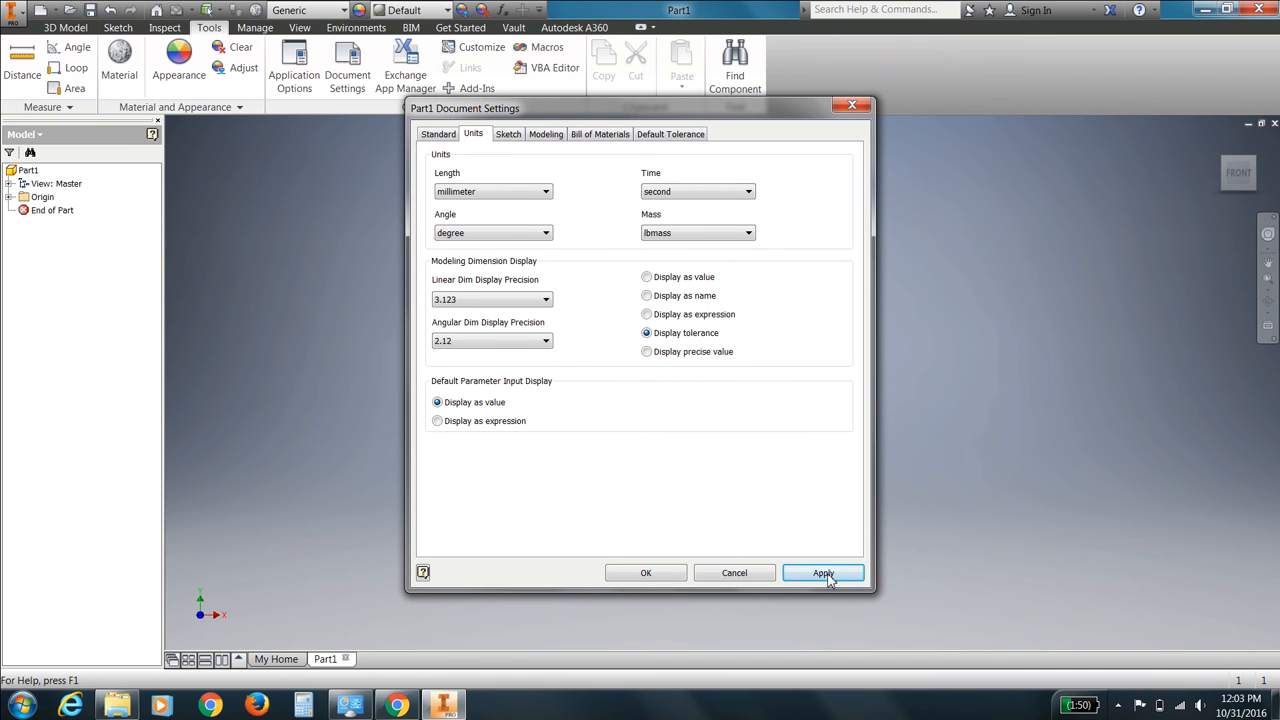
{"action": "left_click", "coordinate": [822, 572]}
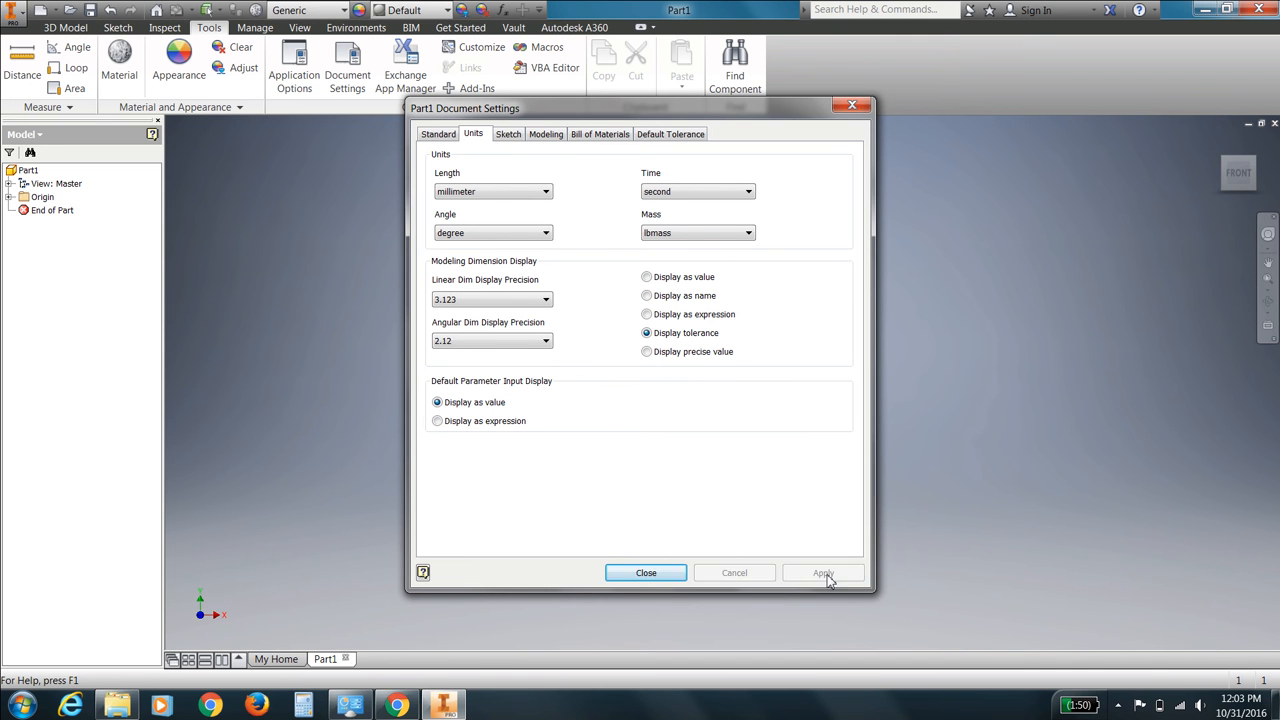
{"action": "left_click", "coordinate": [646, 572]}
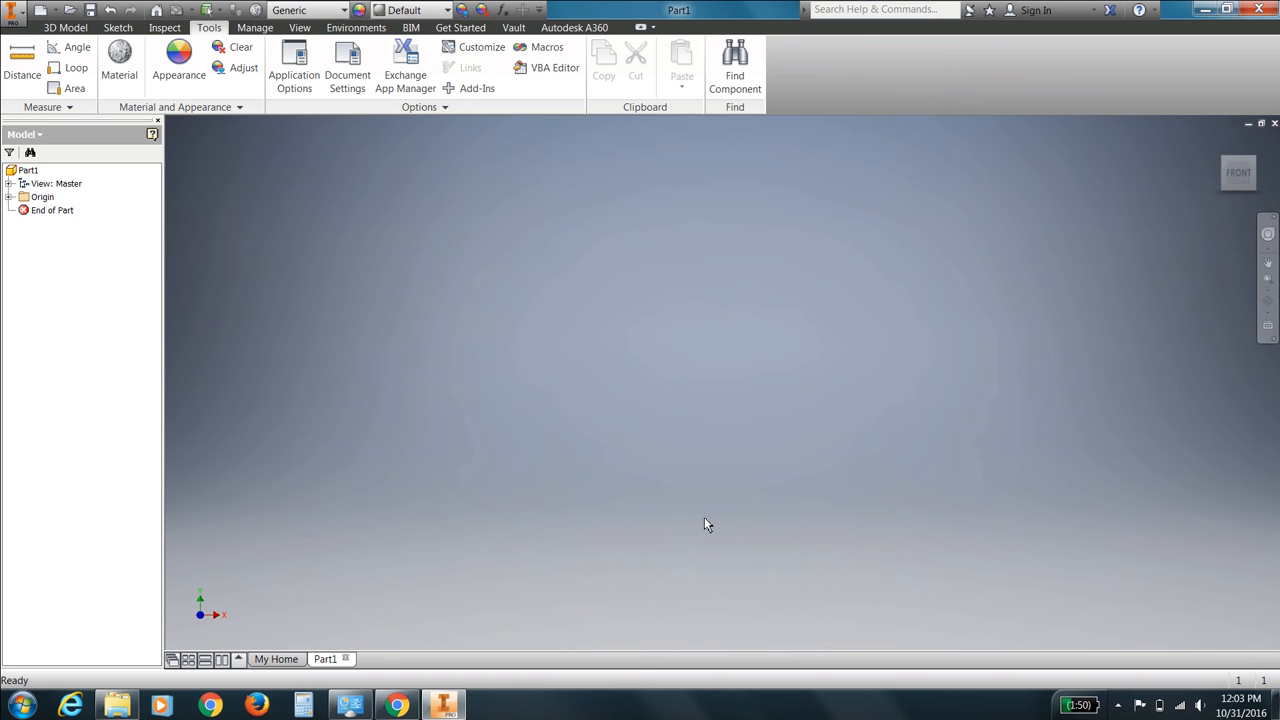
{"action": "mouse_move", "coordinate": [342, 122]}
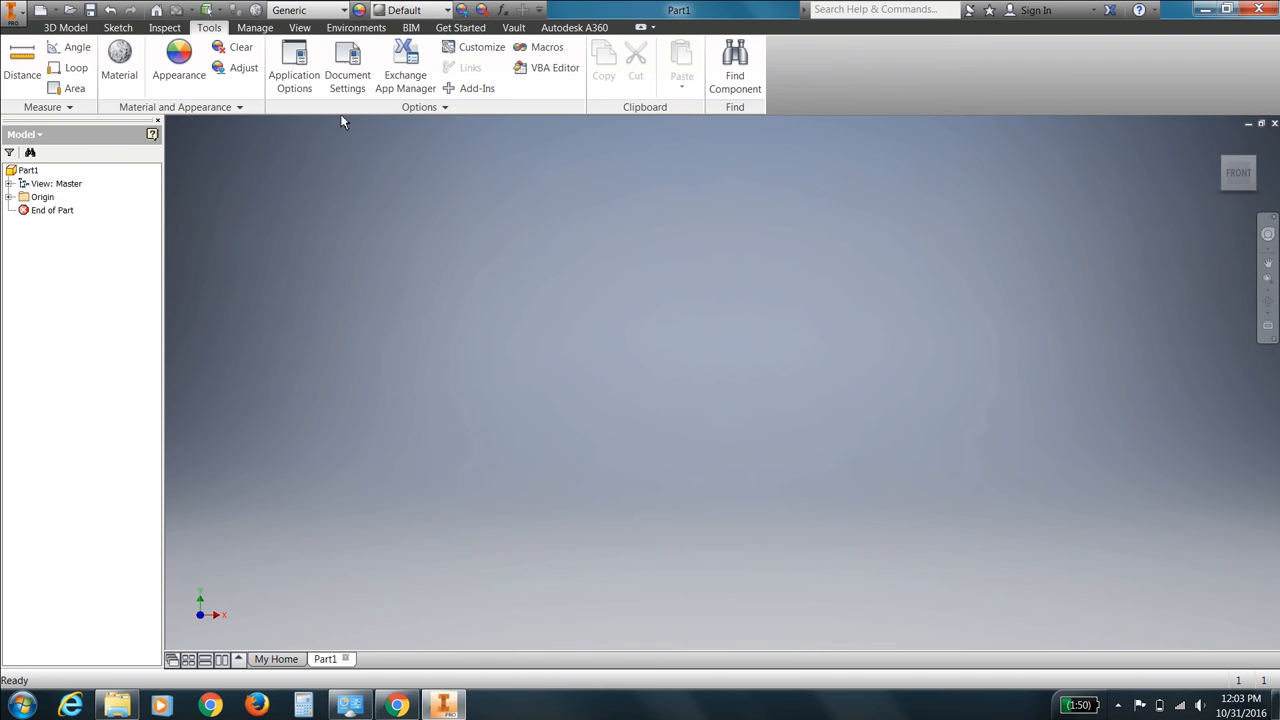
Begin a new 2D sketch, Sketch1, on the XY Plane
{"action": "left_click", "coordinate": [118, 28]}
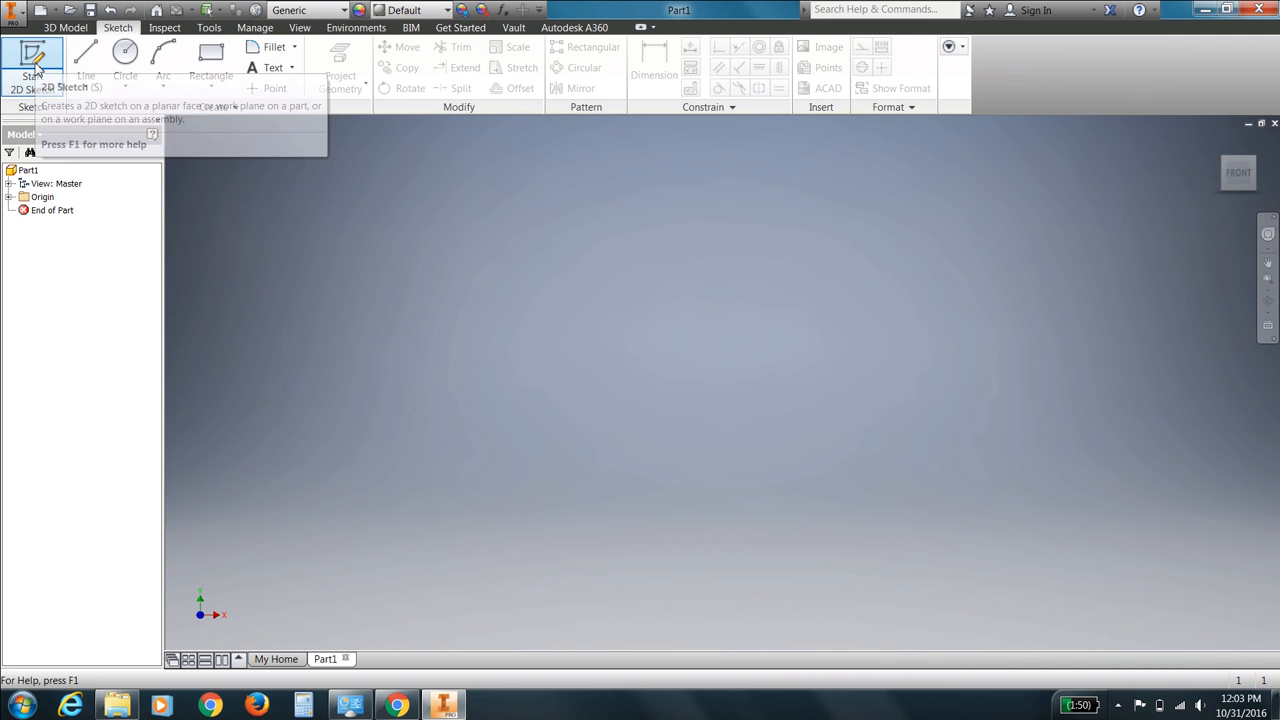
{"action": "left_click", "coordinate": [32, 60]}
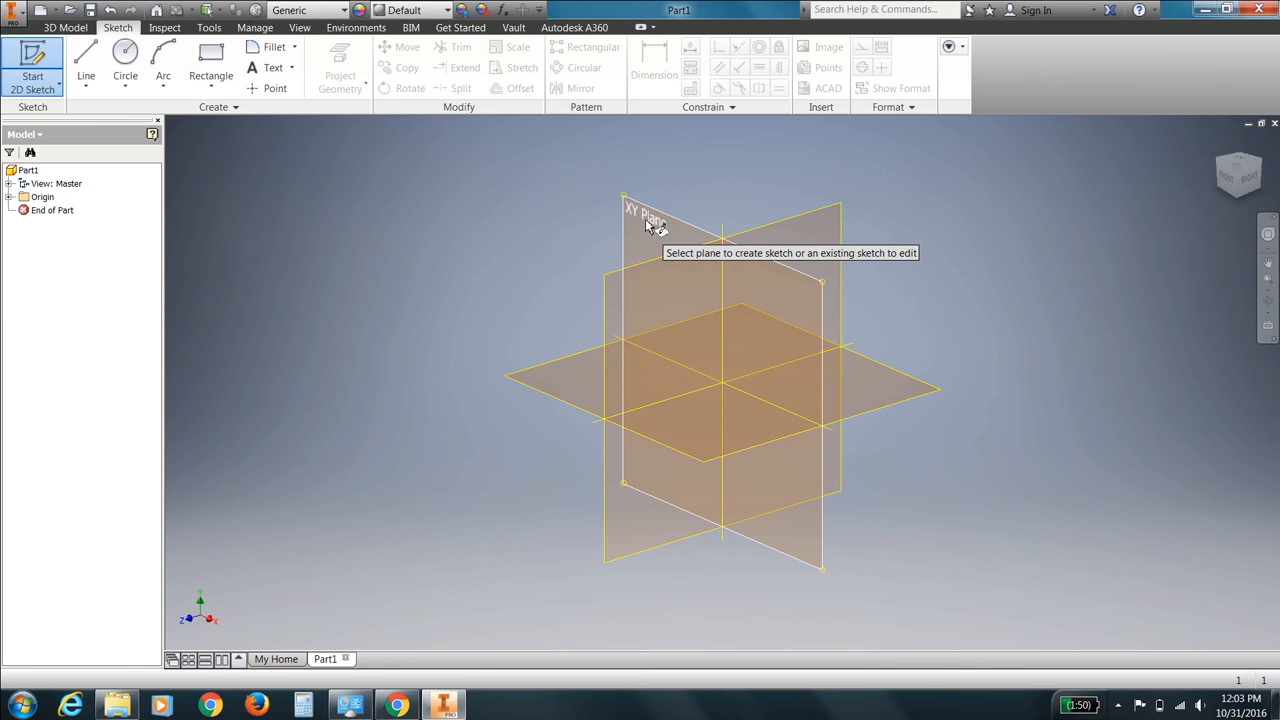
{"action": "left_click", "coordinate": [640, 210]}
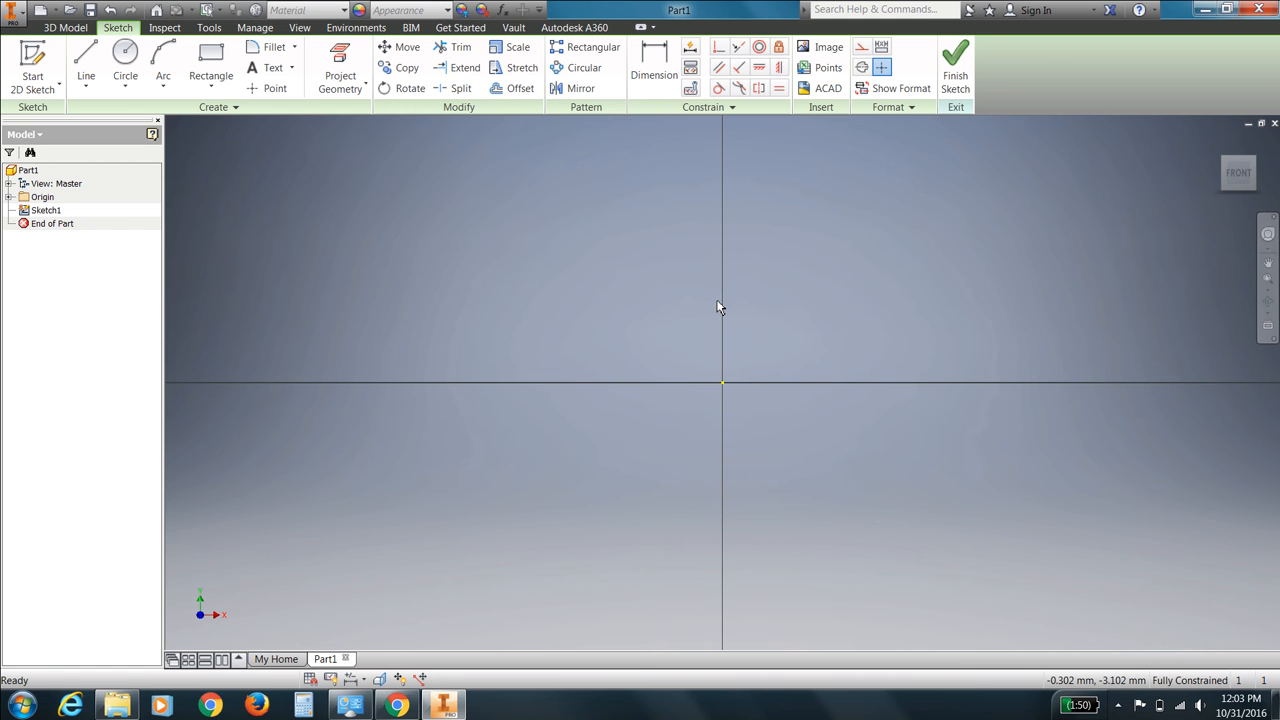
{"action": "mouse_move", "coordinate": [670, 404]}
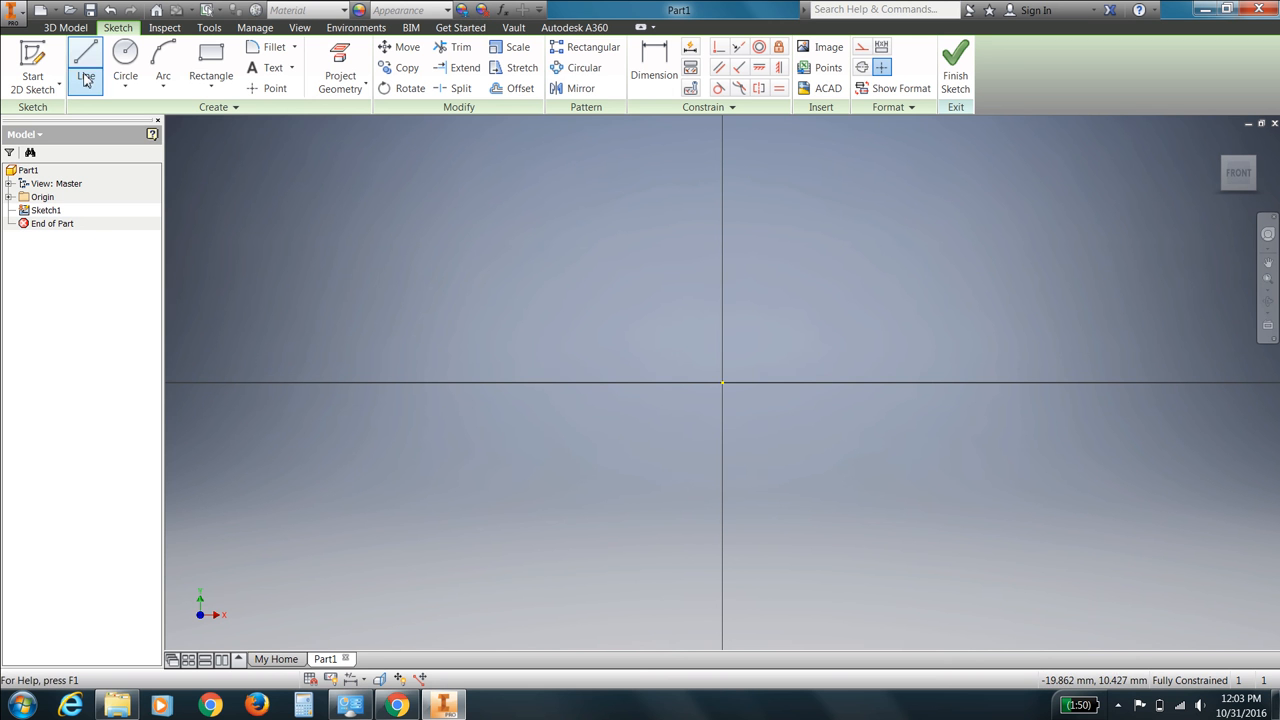
{"action": "mouse_move", "coordinate": [84, 60]}
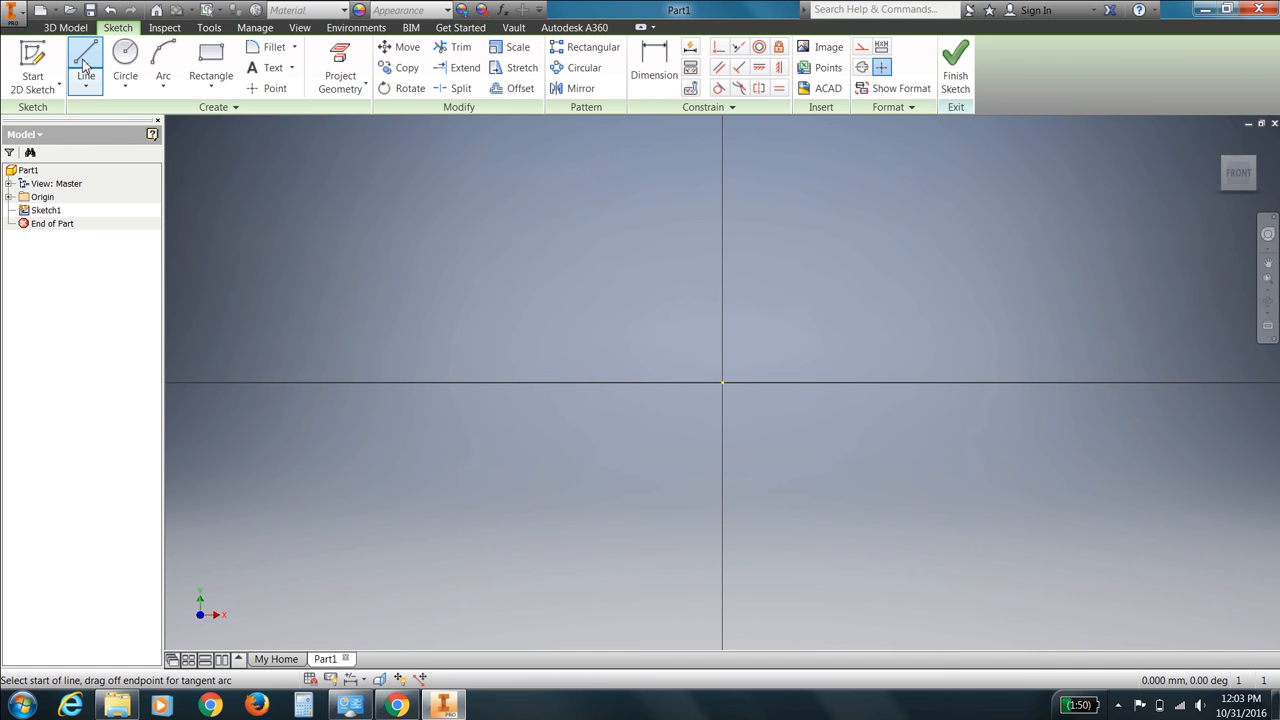
Draw a 20 mm horizontal line starting at the sketch origin
{"action": "left_click", "coordinate": [84, 68]}
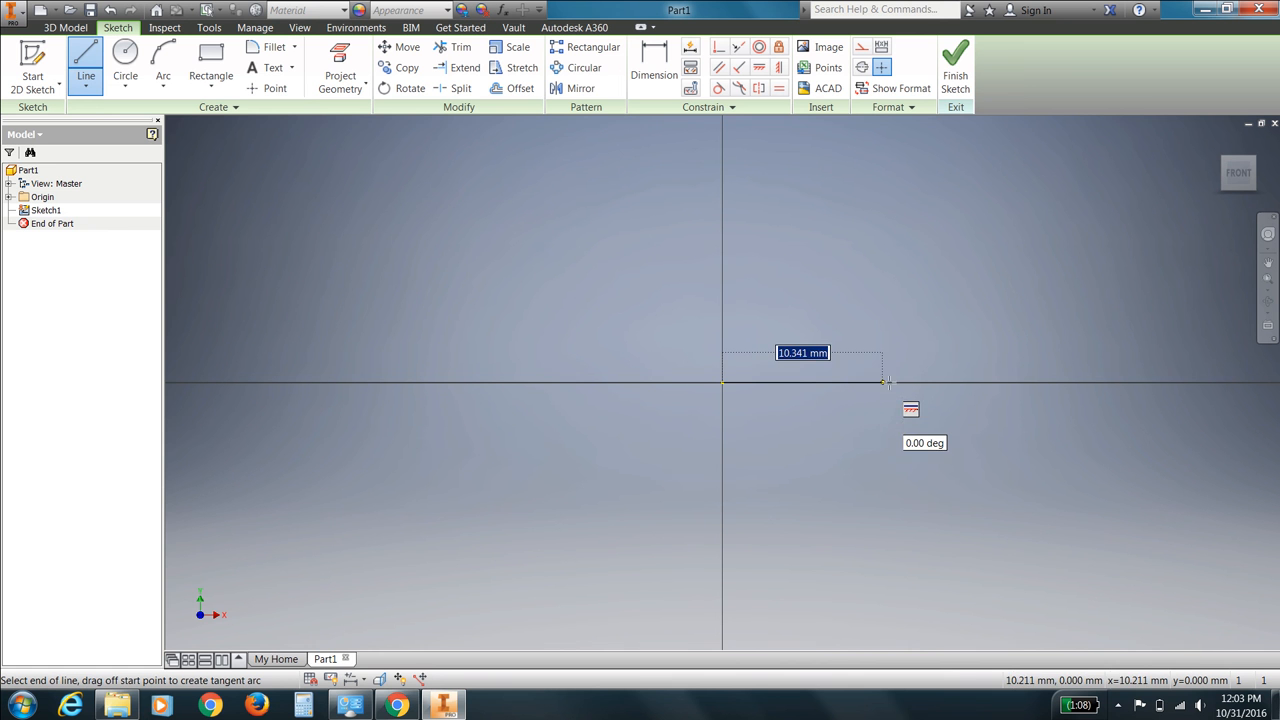
{"action": "mouse_move", "coordinate": [904, 384]}
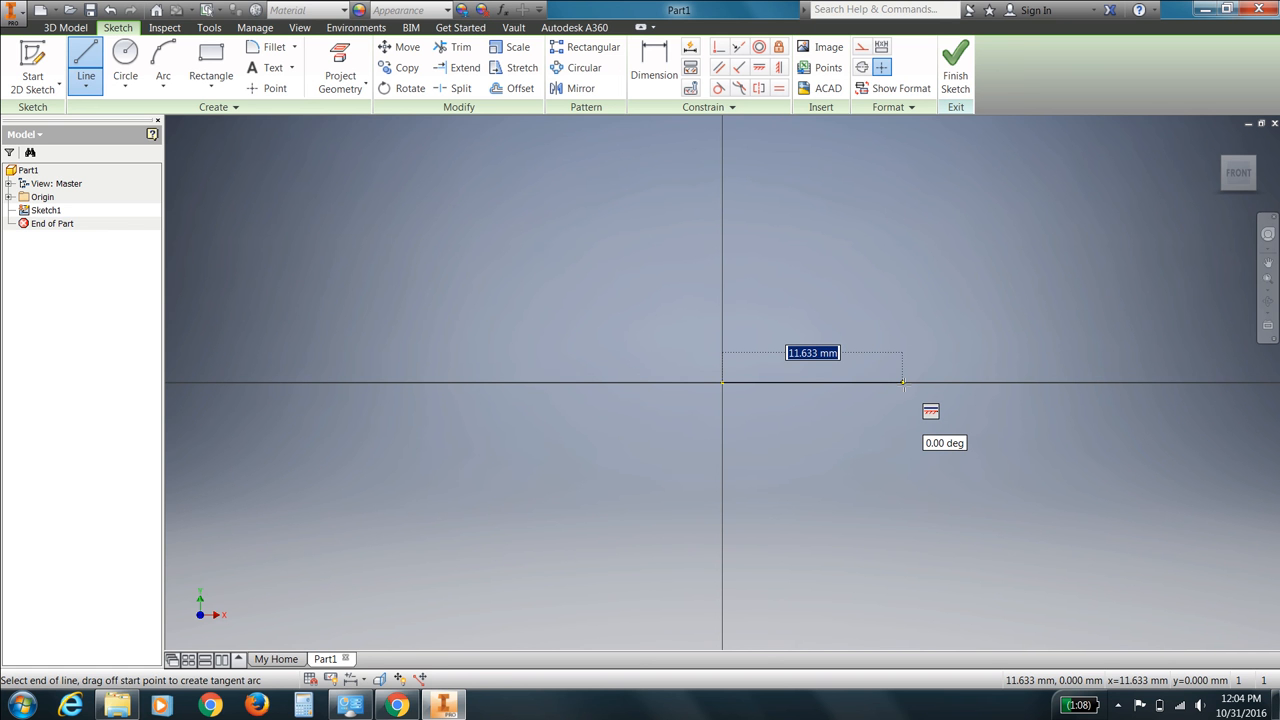
{"action": "type", "text": "20"}
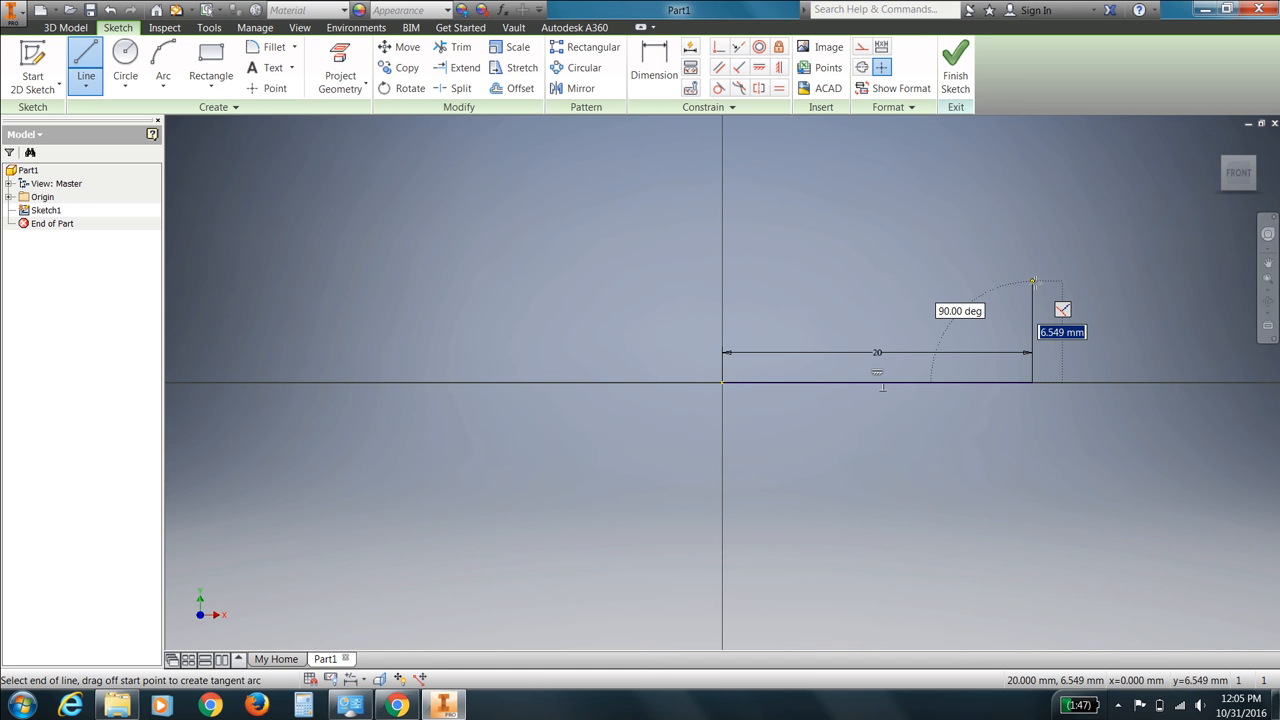
Add the 35 mm vertical wall line and complete the thin L-shaped cup profile
{"action": "type", "text": "35"}
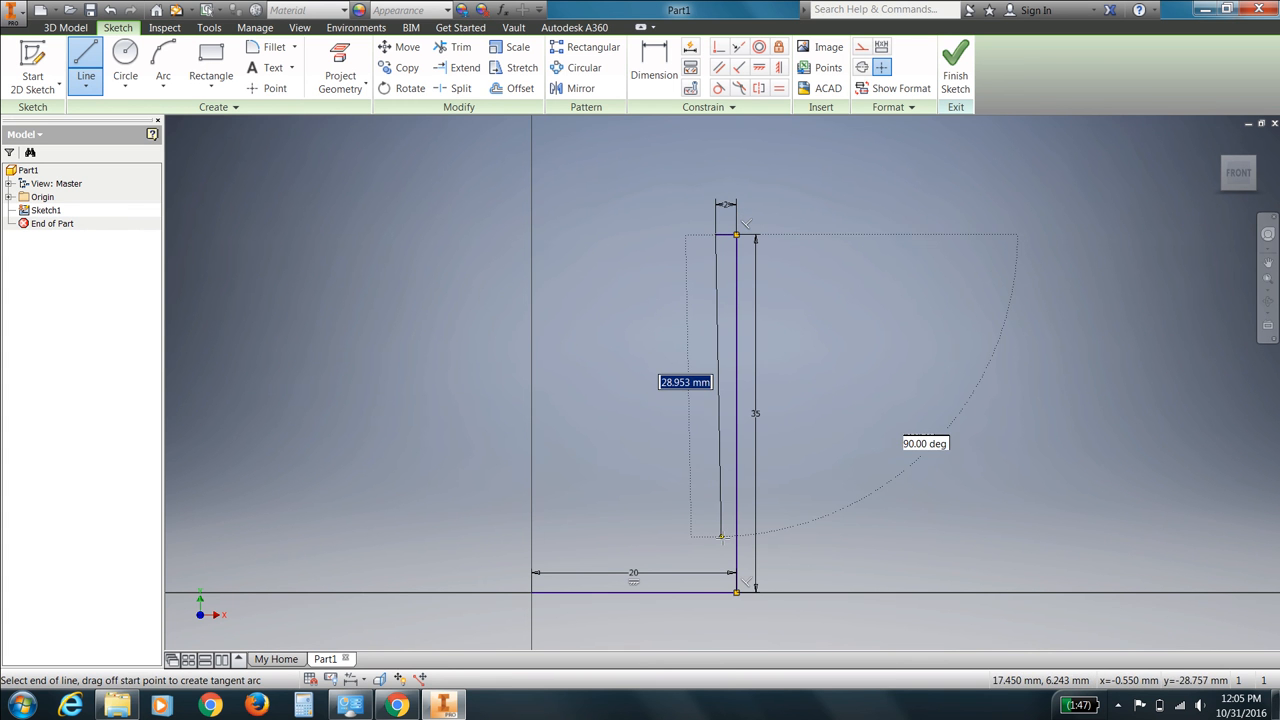
{"action": "left_click_drag", "start_coordinate": [724, 536], "coordinate": [720, 572]}
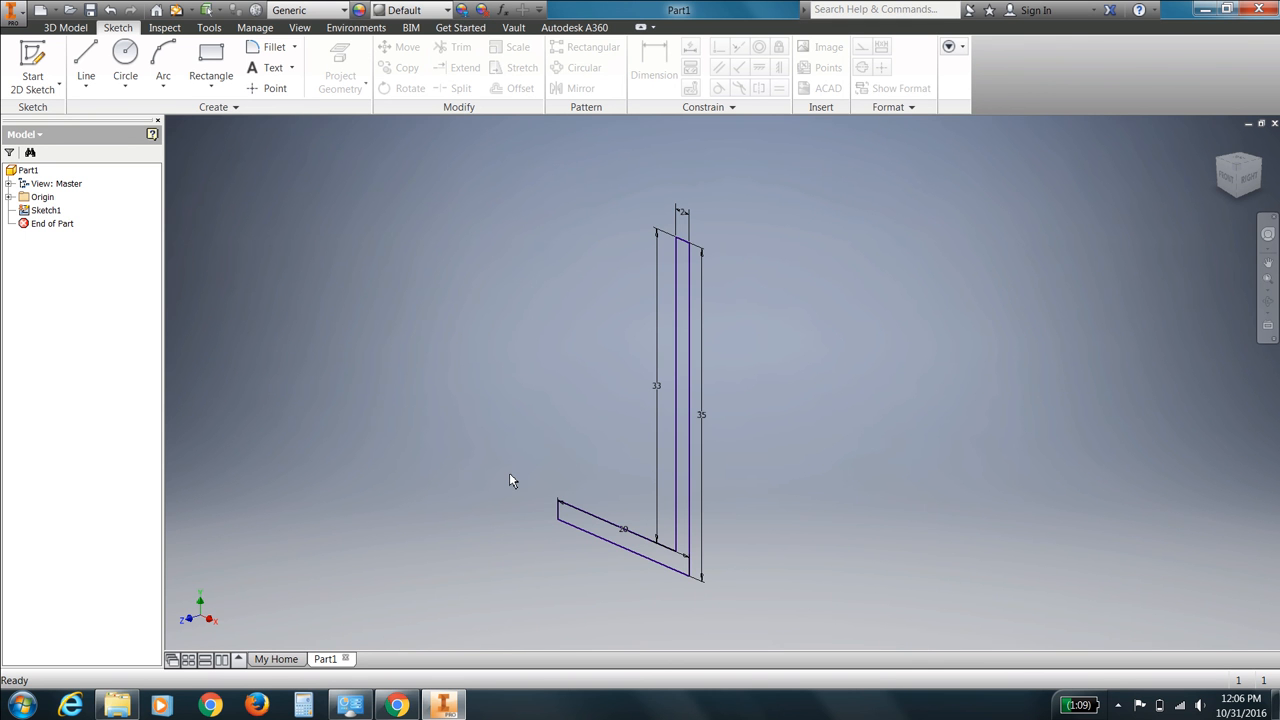
Finish the sketch and start a Revolve of the L-shaped profile
{"action": "left_click", "coordinate": [84, 56]}
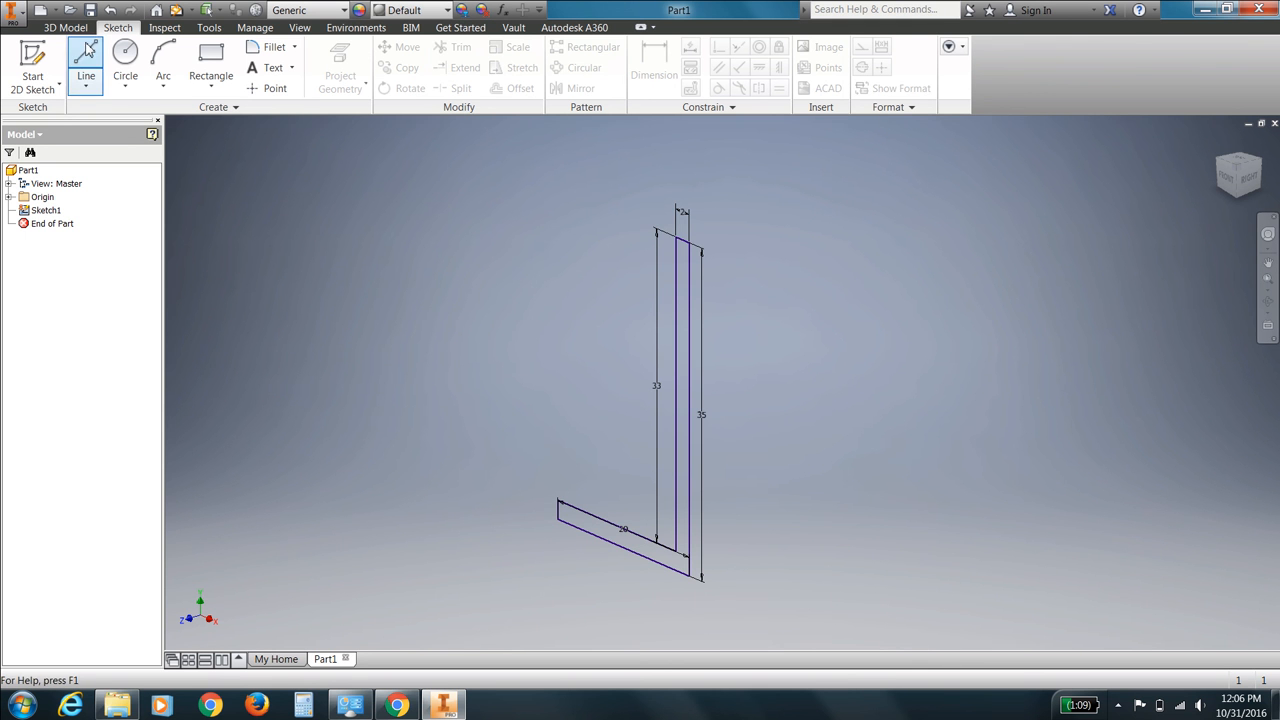
{"action": "left_click", "coordinate": [64, 28]}
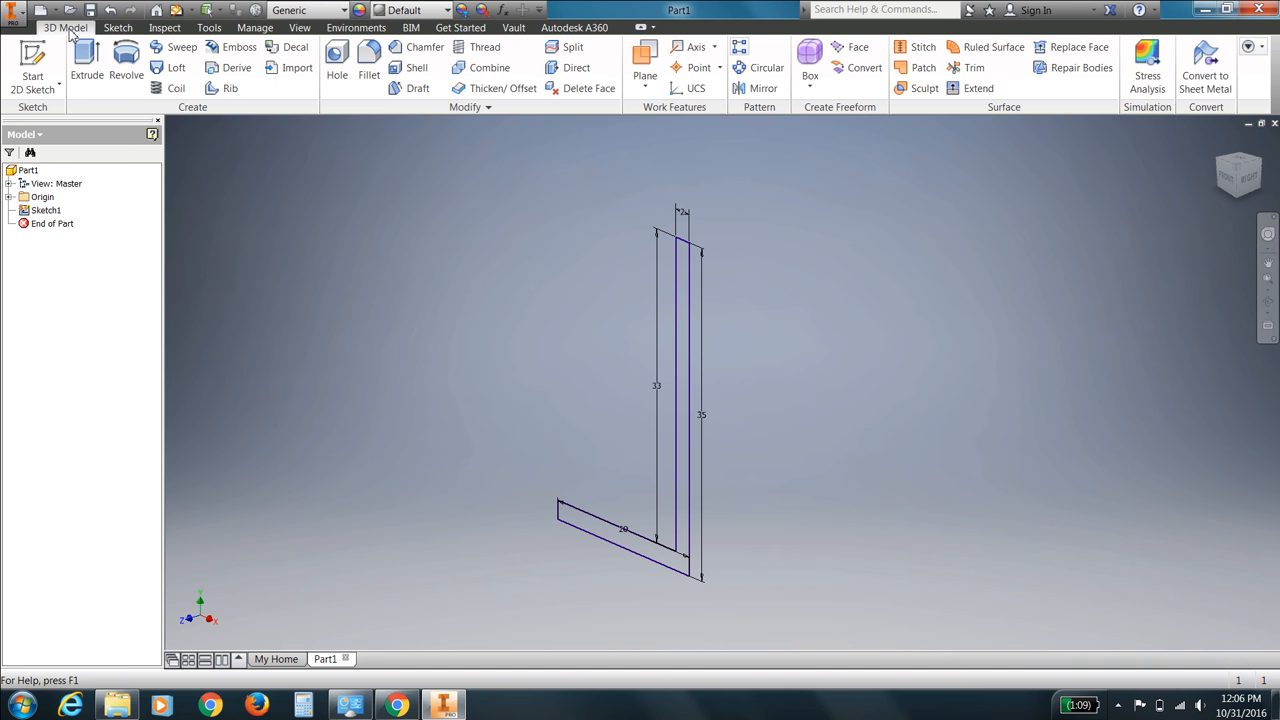
{"action": "mouse_move", "coordinate": [126, 76]}
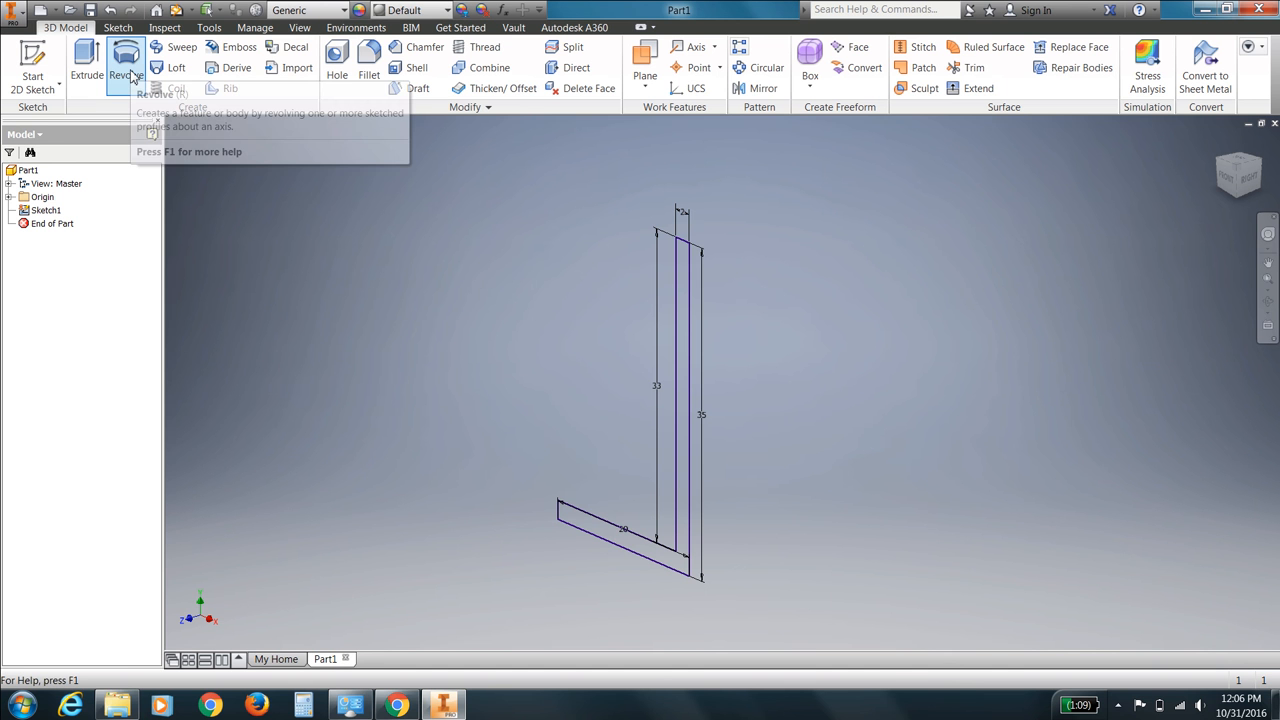
{"action": "mouse_move", "coordinate": [126, 56]}
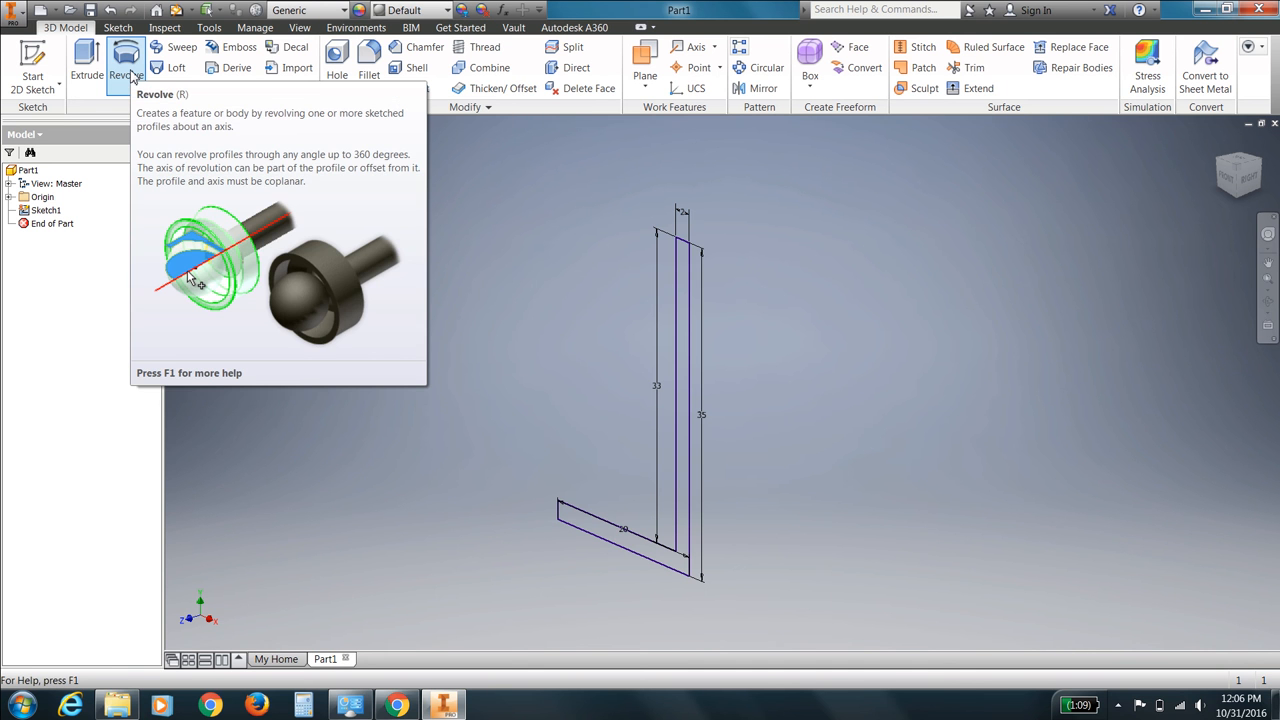
{"action": "left_click", "coordinate": [124, 60]}
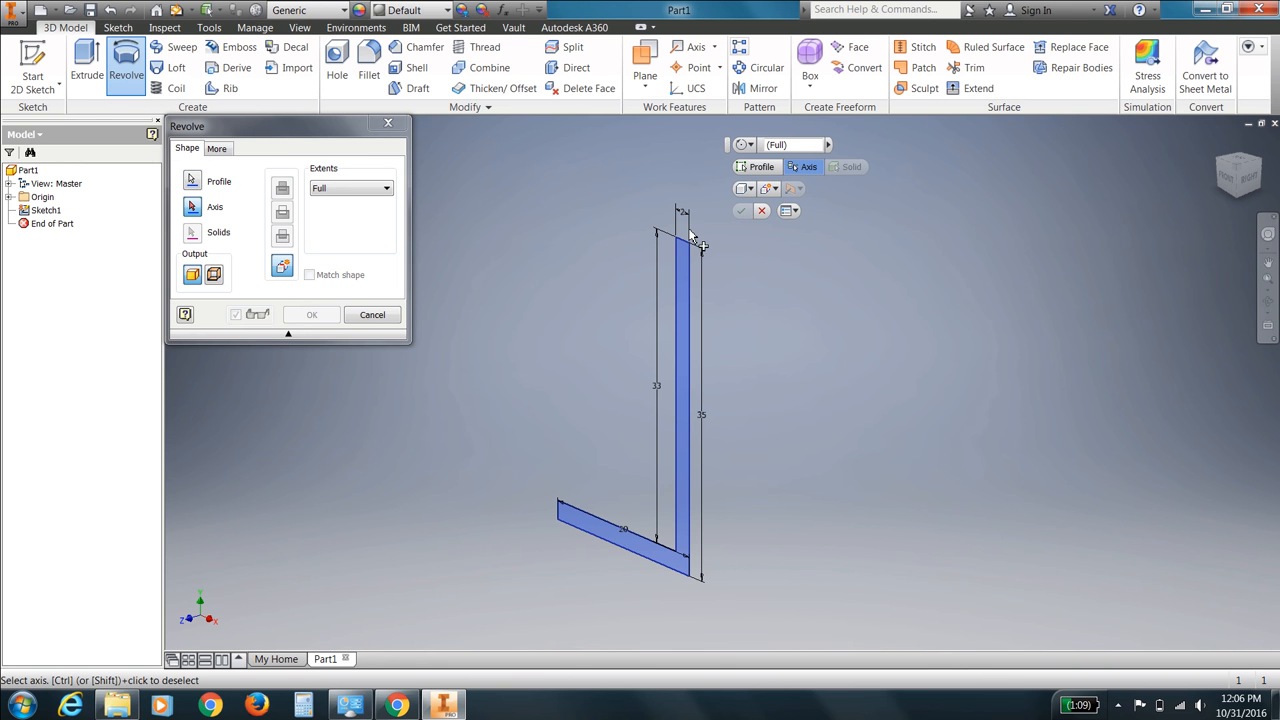
{"action": "left_click", "coordinate": [692, 260]}
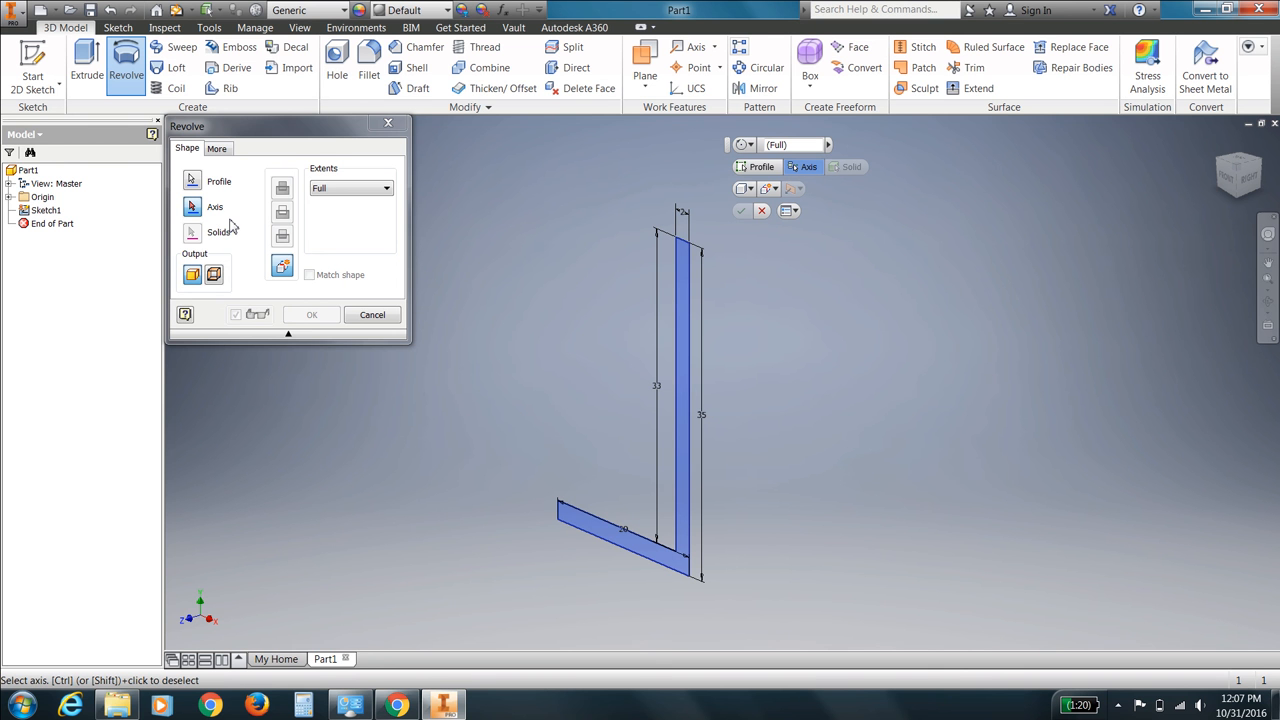
{"action": "mouse_move", "coordinate": [230, 212]}
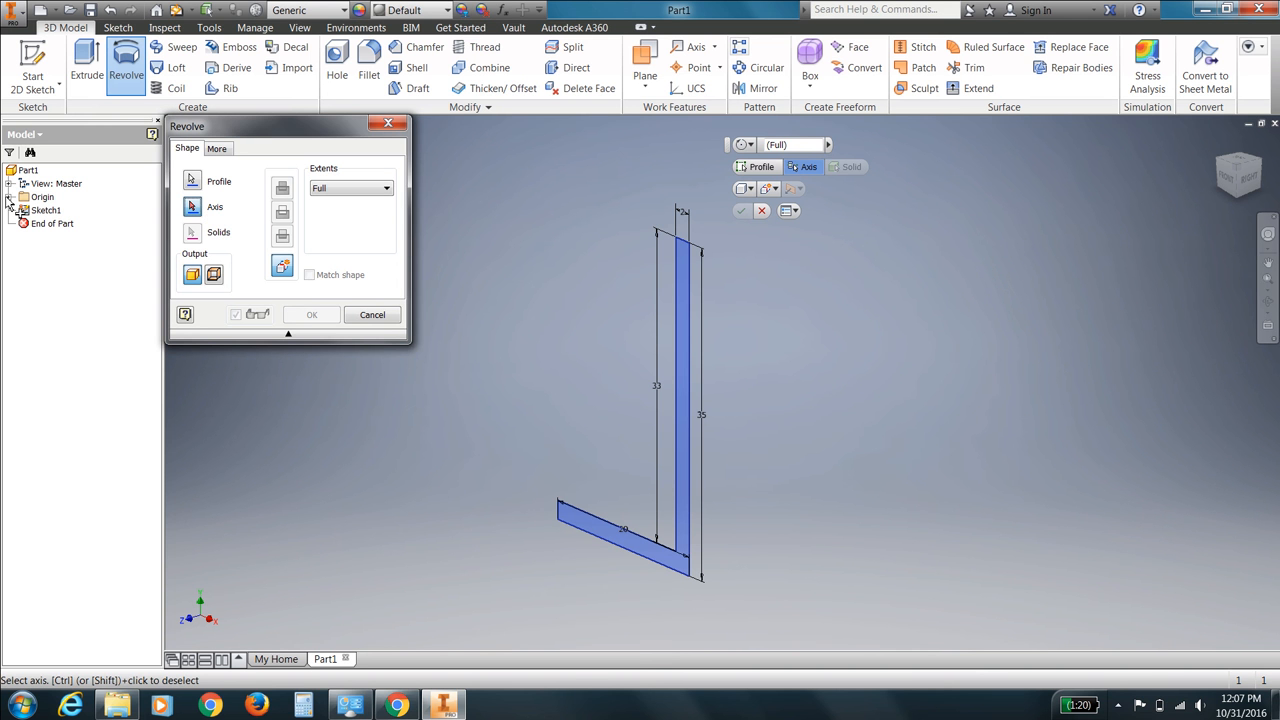
Revolve the profile a full turn about the vertical origin axis, creating the cup Revolution1
{"action": "left_click", "coordinate": [10, 196]}
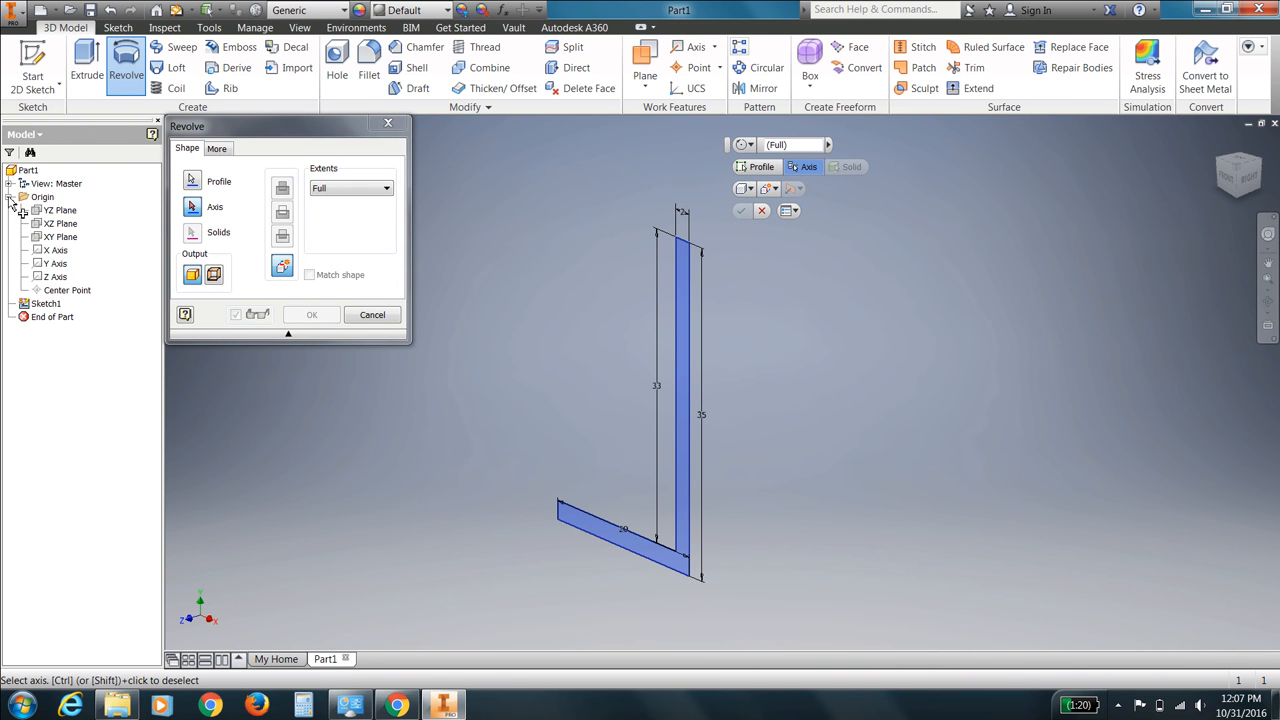
{"action": "left_click", "coordinate": [56, 264]}
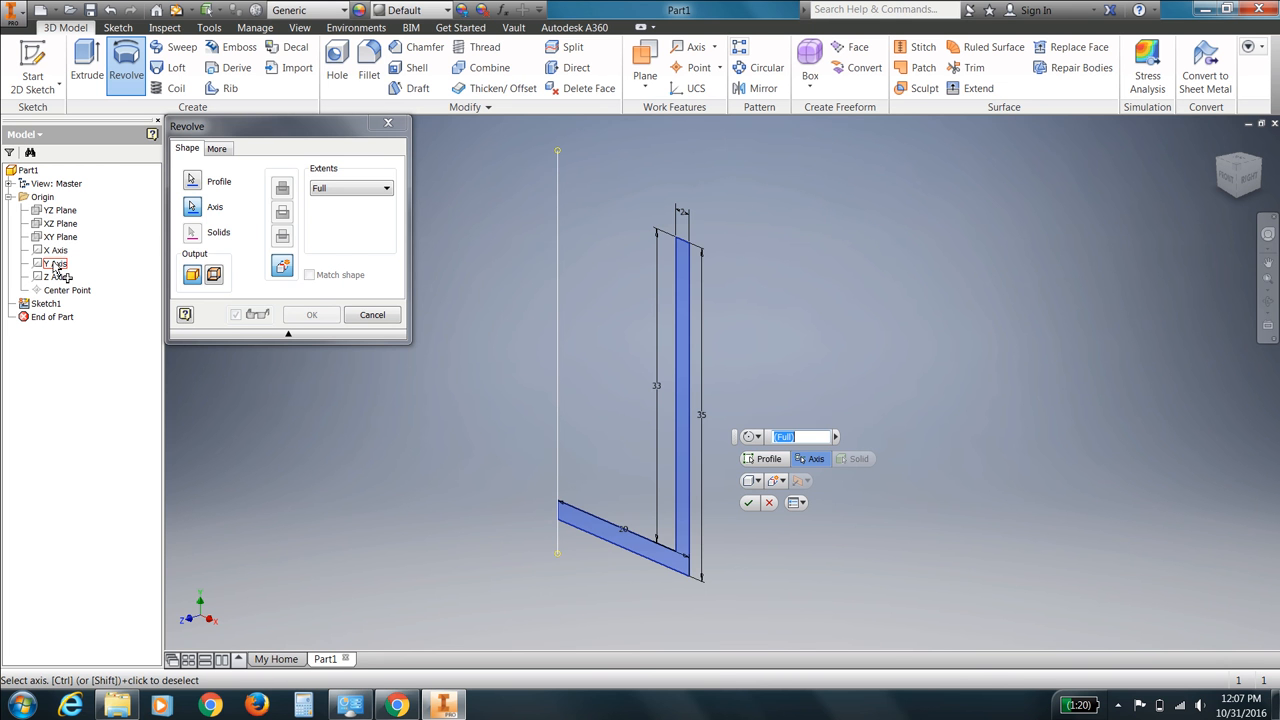
{"action": "left_click", "coordinate": [54, 264]}
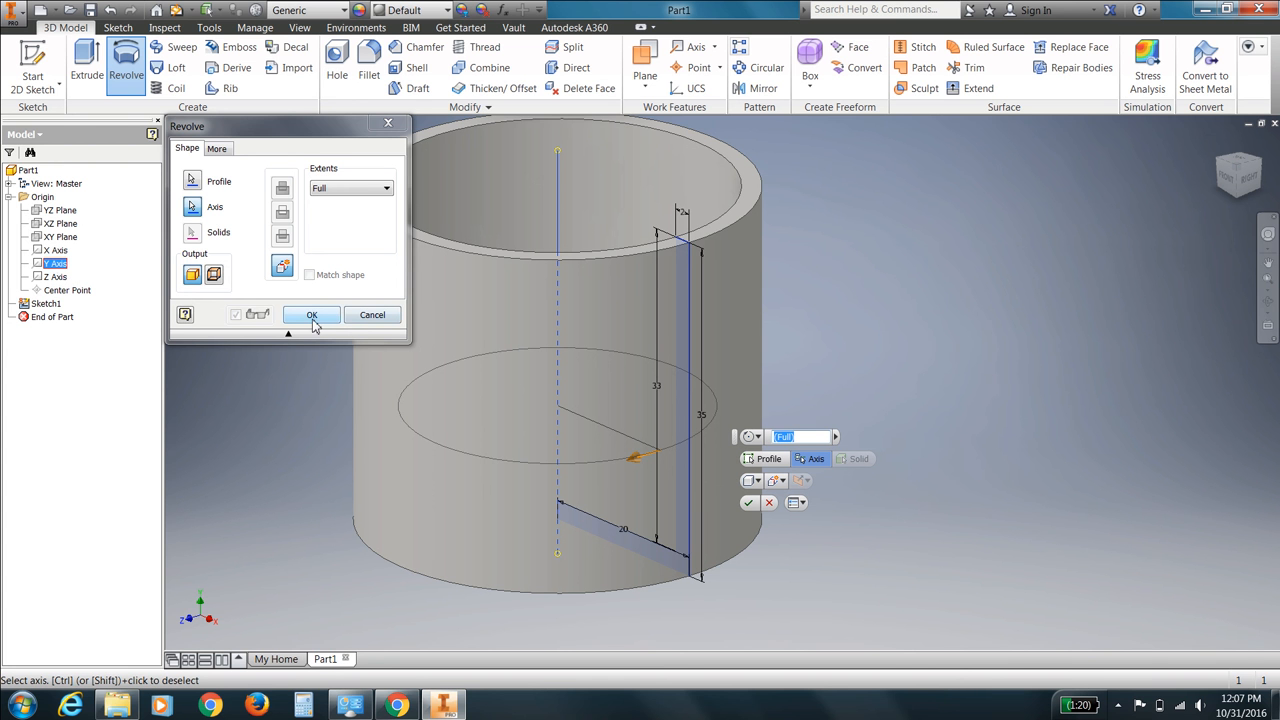
{"action": "left_click", "coordinate": [312, 314]}
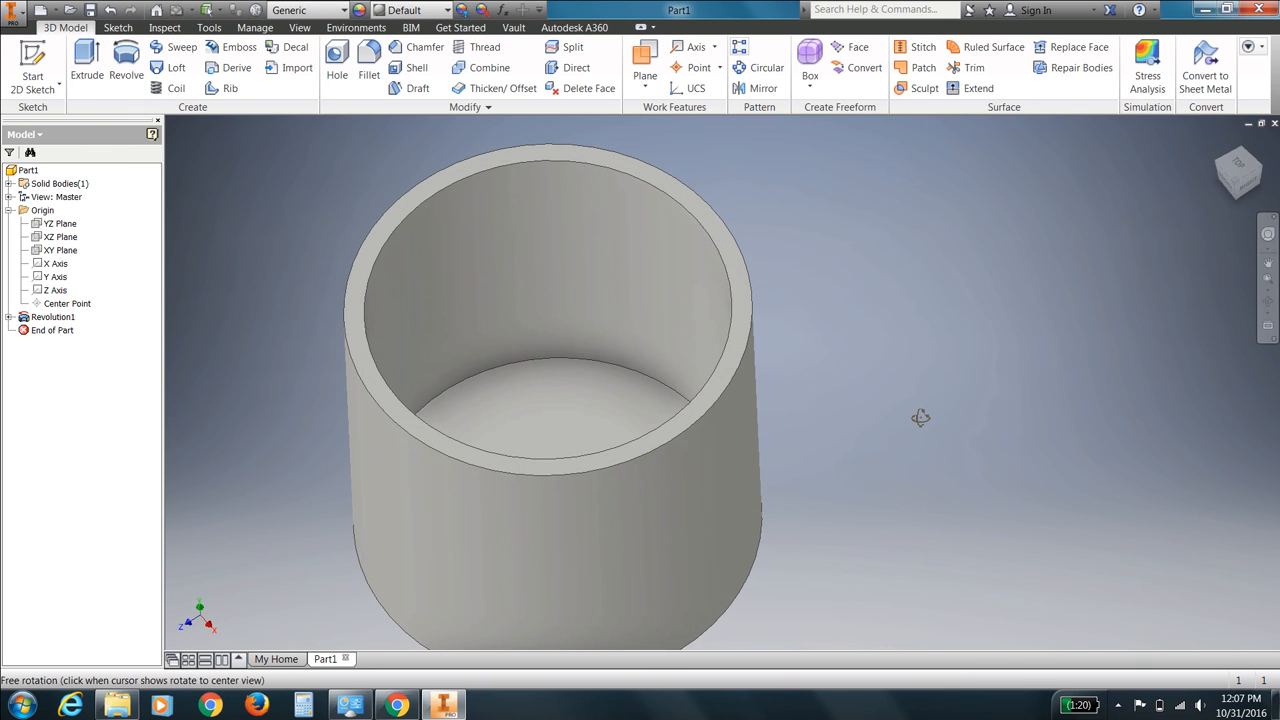
{"action": "left_click_drag", "start_coordinate": [920, 418], "coordinate": [928, 404]}
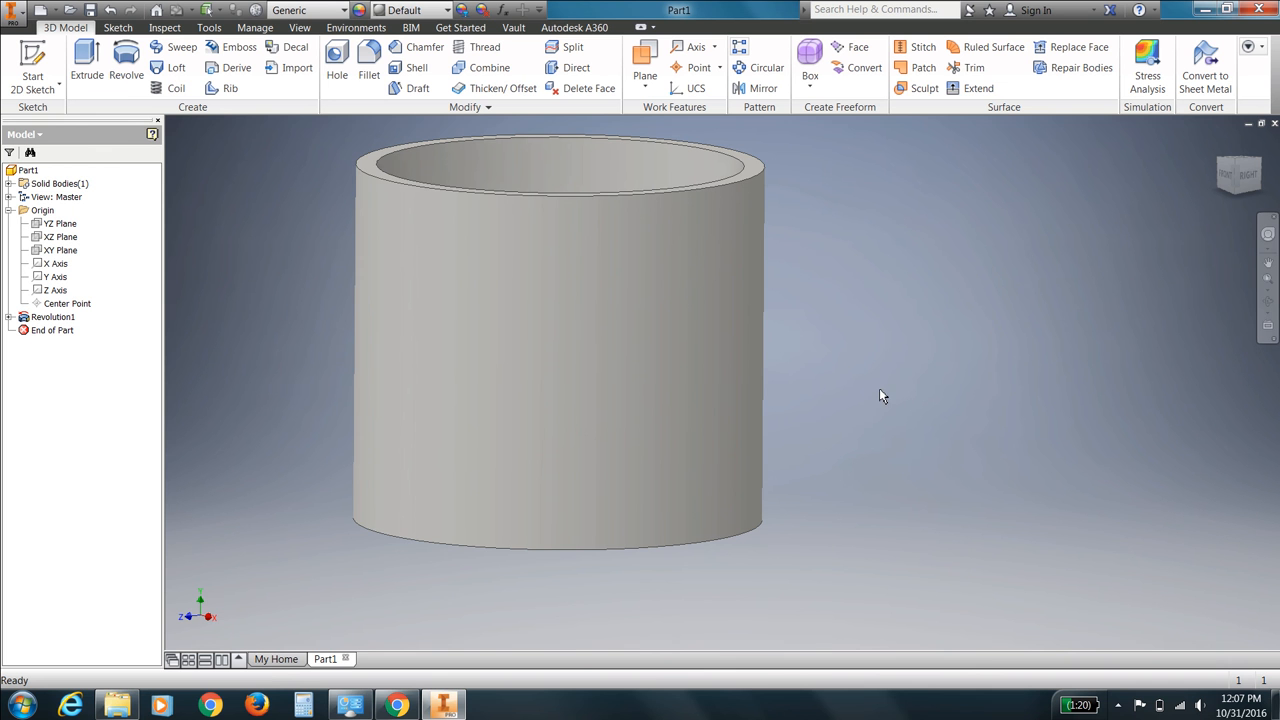
{"action": "mouse_move", "coordinate": [776, 518]}
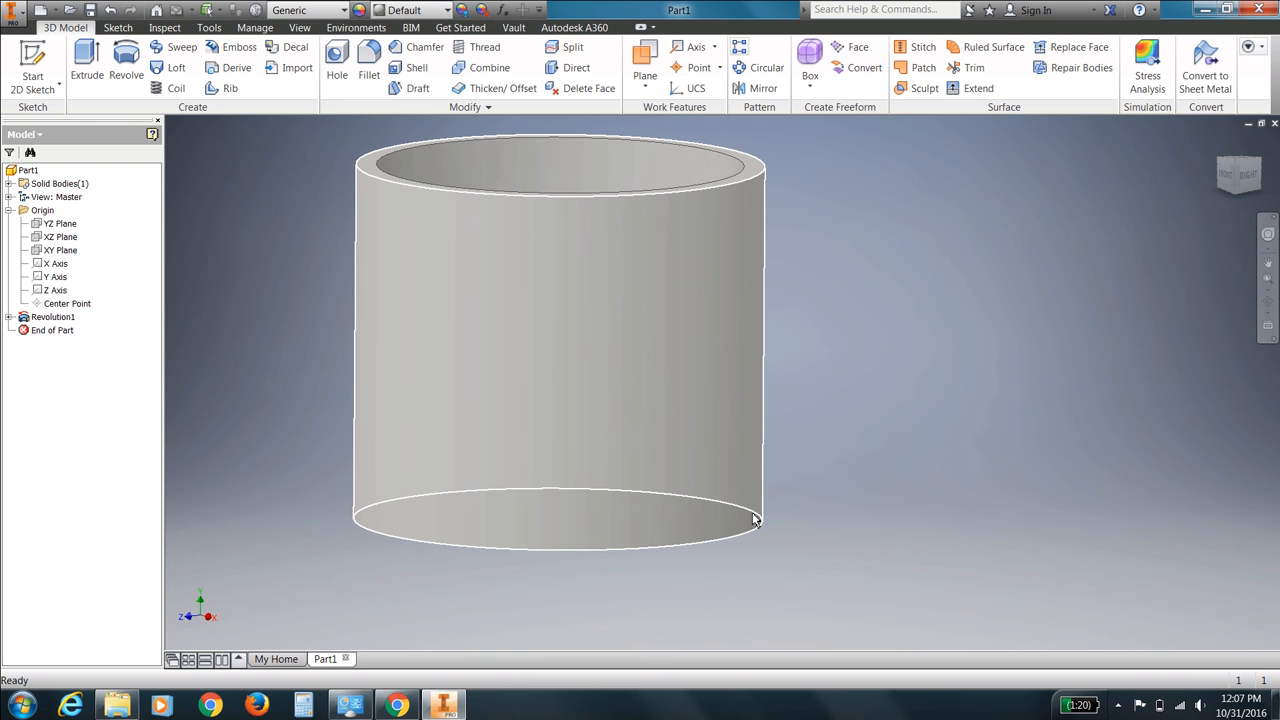
{"action": "left_click", "coordinate": [756, 516]}
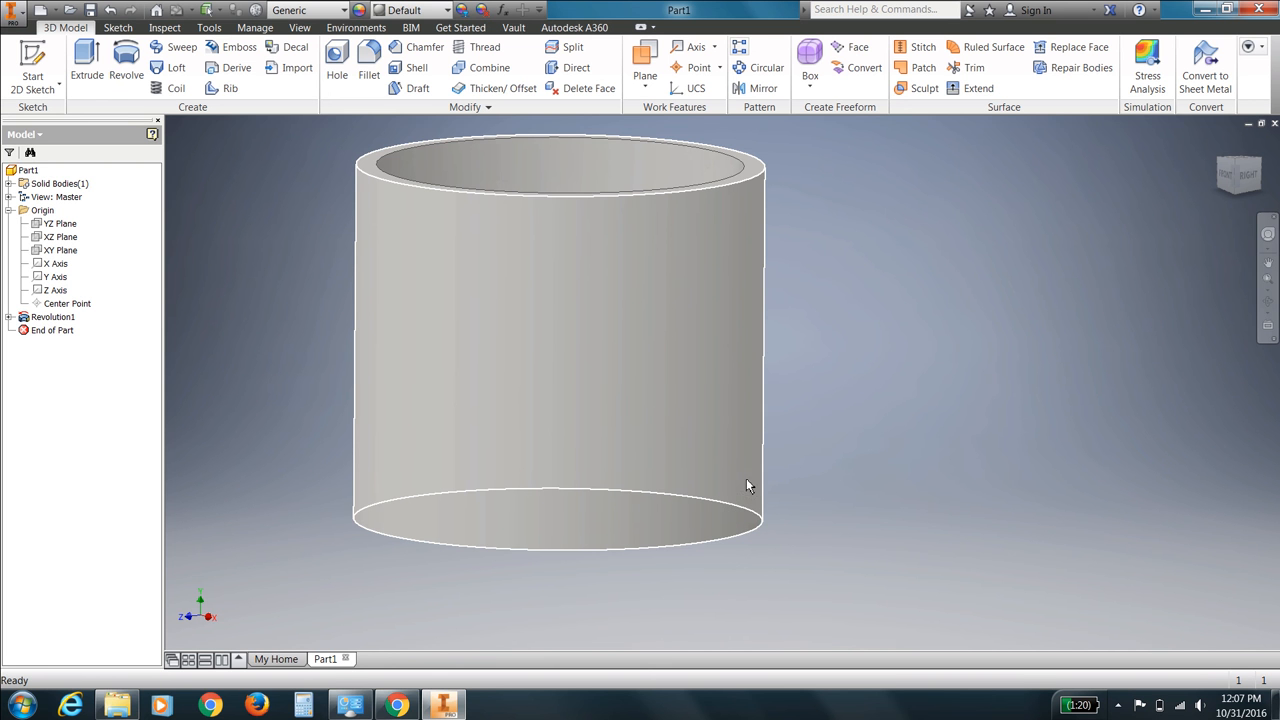
{"action": "left_click", "coordinate": [744, 482]}
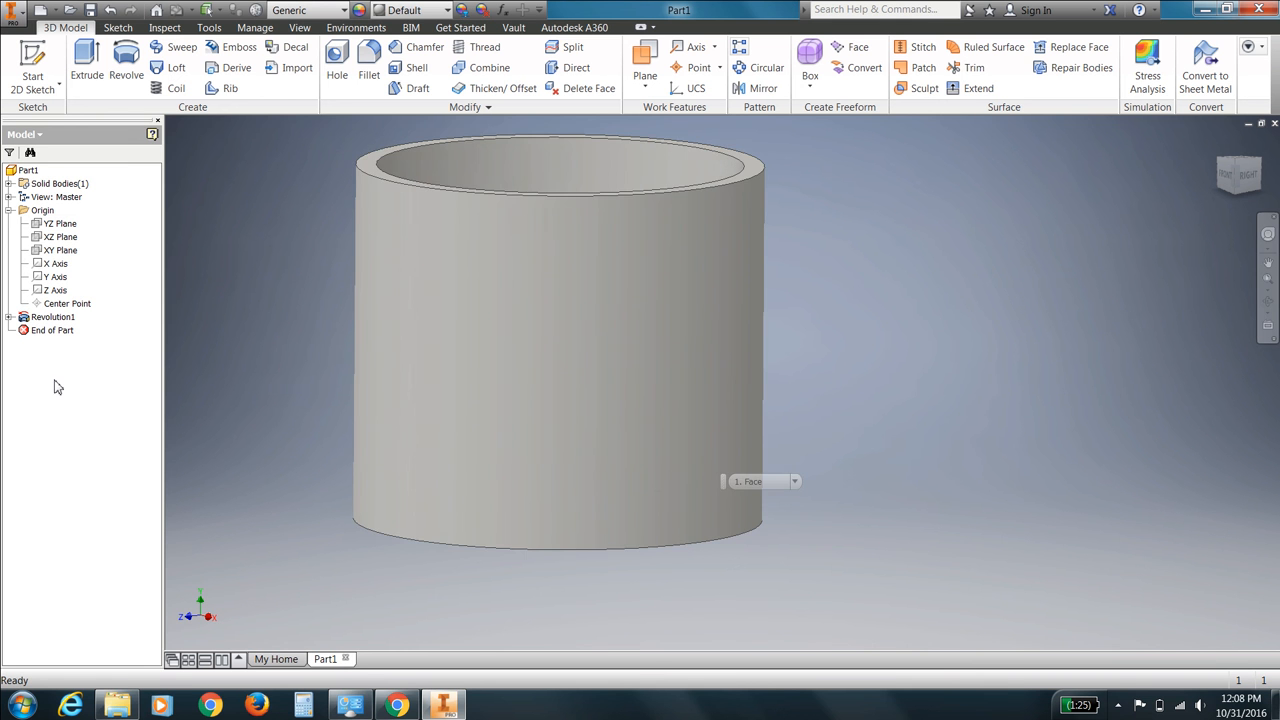
{"action": "left_click", "coordinate": [52, 316]}
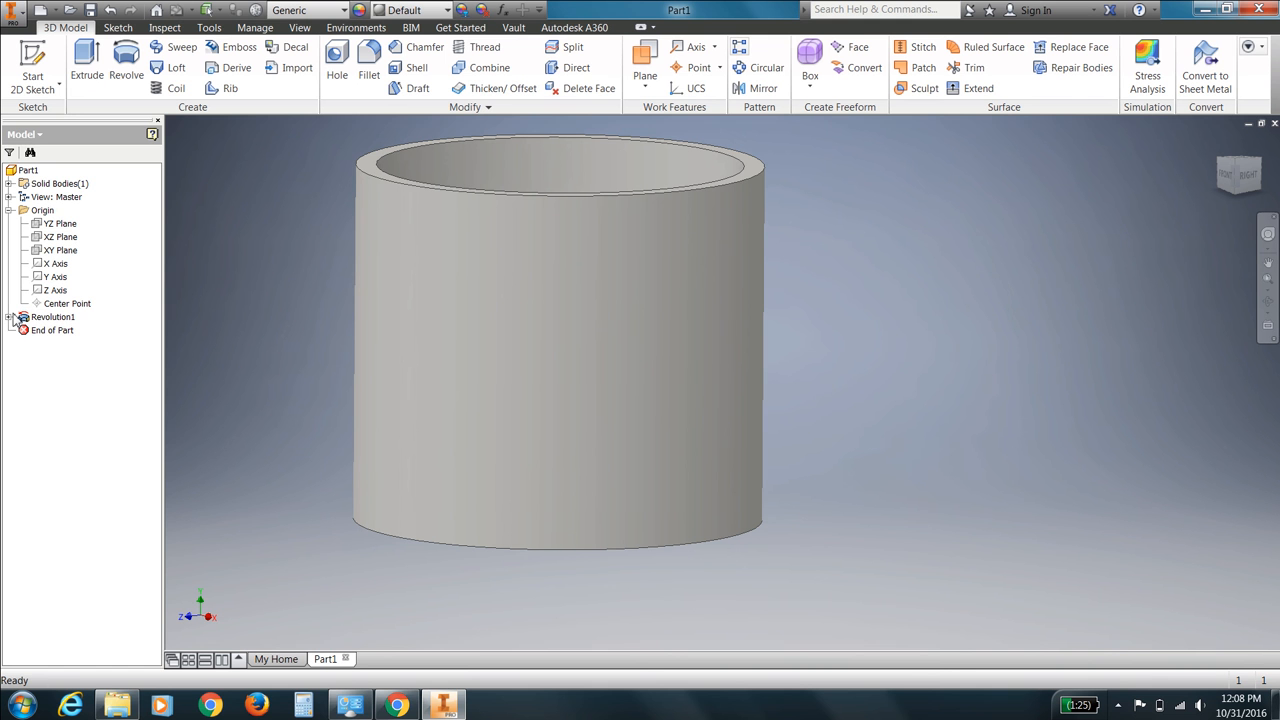
Reopen Sketch1 under Revolution1 for editing from the Model browser
{"action": "left_click", "coordinate": [16, 316]}
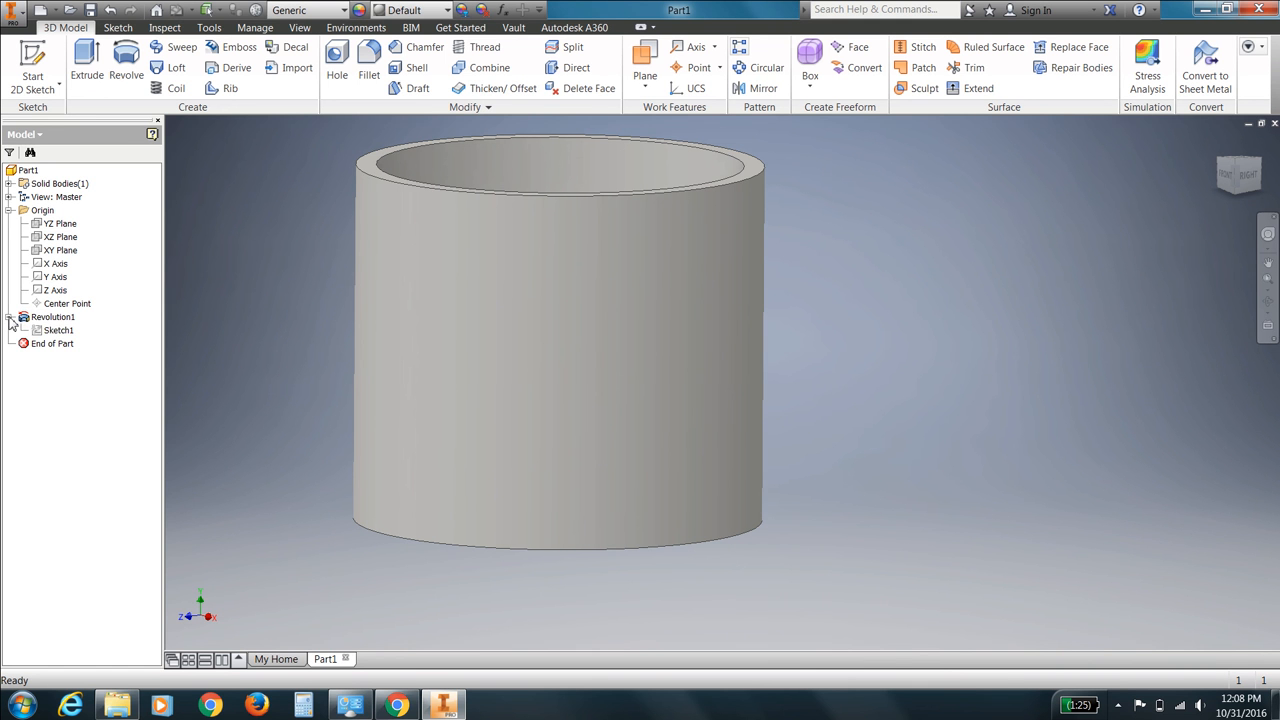
{"action": "left_click", "coordinate": [58, 330]}
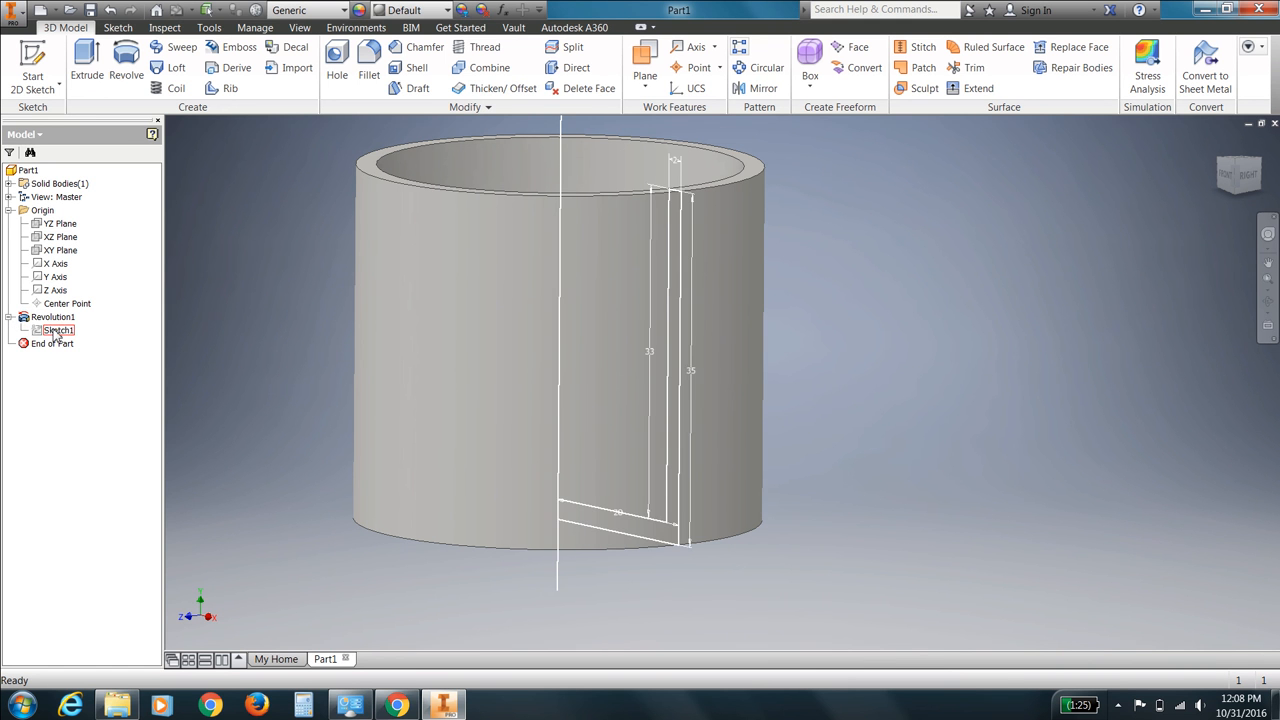
{"action": "left_click", "coordinate": [56, 330]}
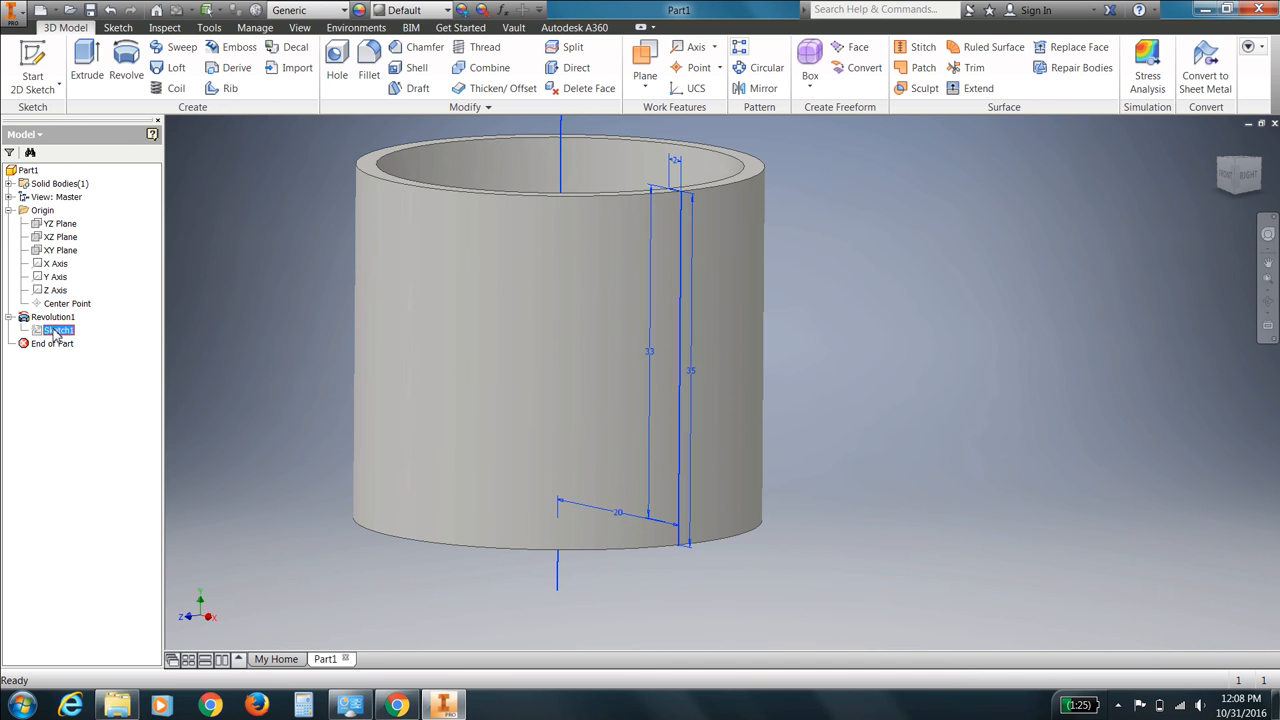
{"action": "right_click", "coordinate": [56, 330]}
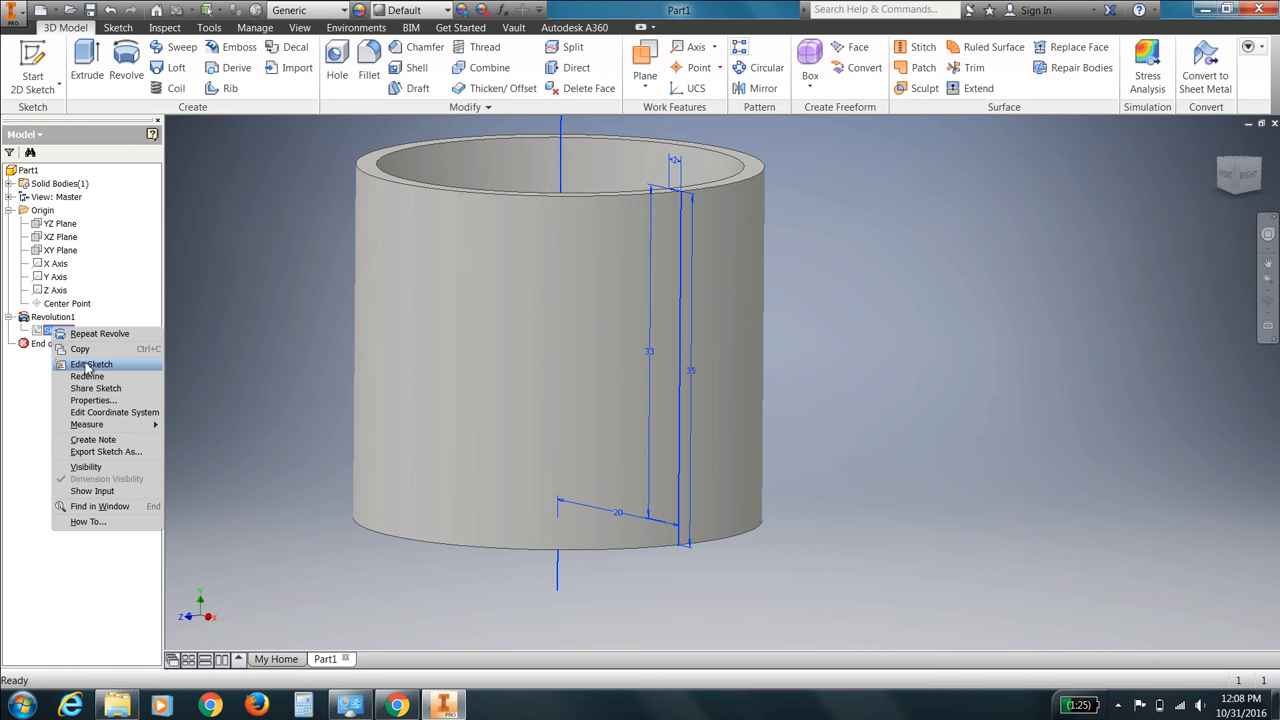
{"action": "left_click", "coordinate": [92, 364]}
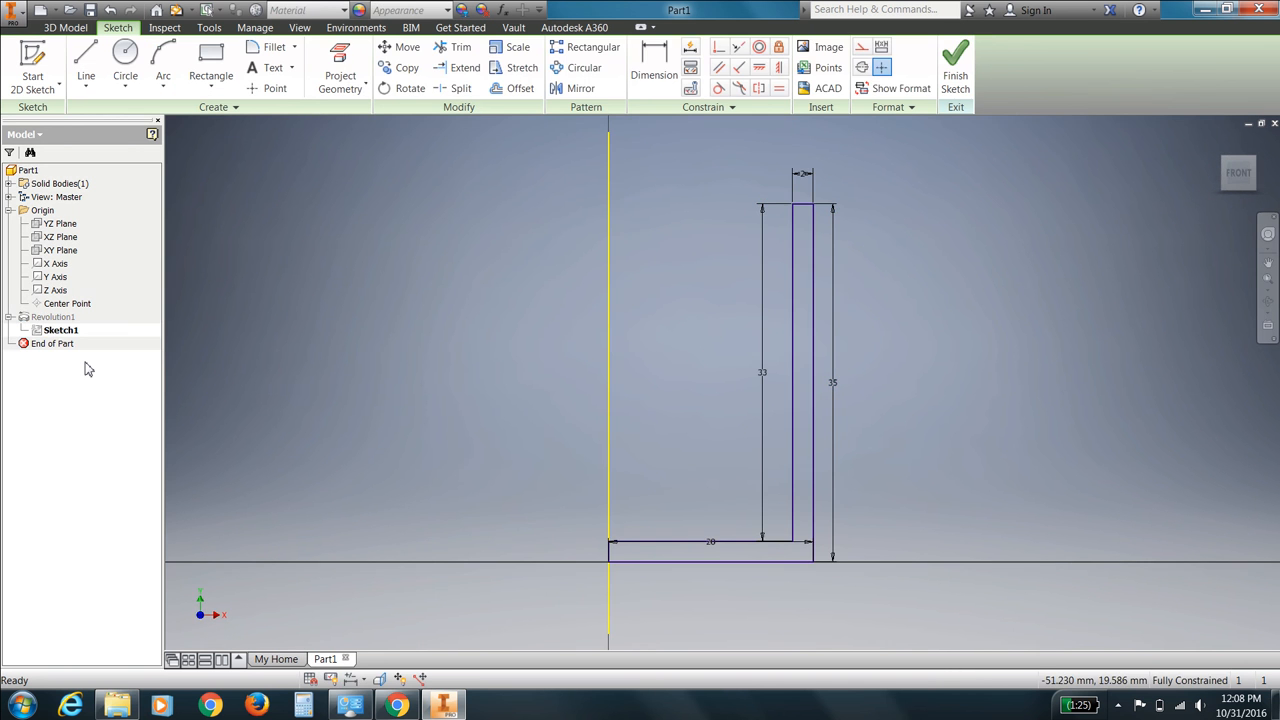
{"action": "mouse_move", "coordinate": [748, 528]}
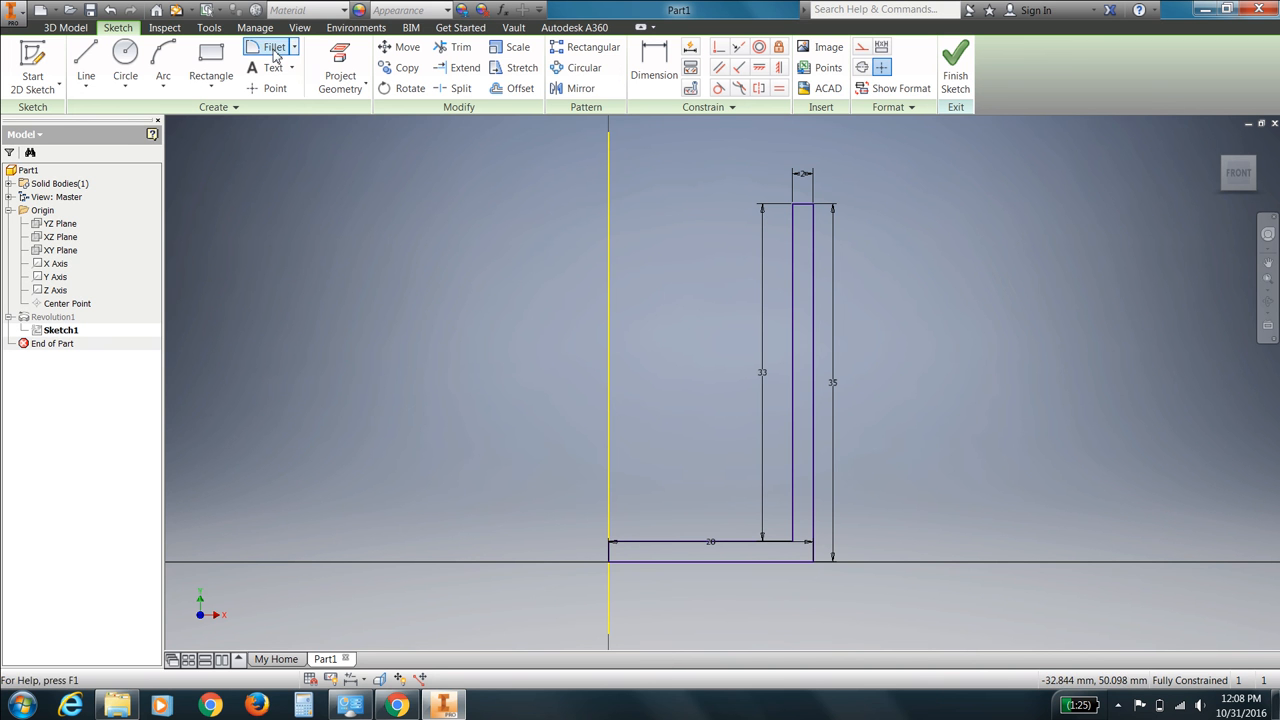
Add a 2 mm sketch fillet at the profile's inner bottom corner
{"action": "left_click", "coordinate": [272, 48]}
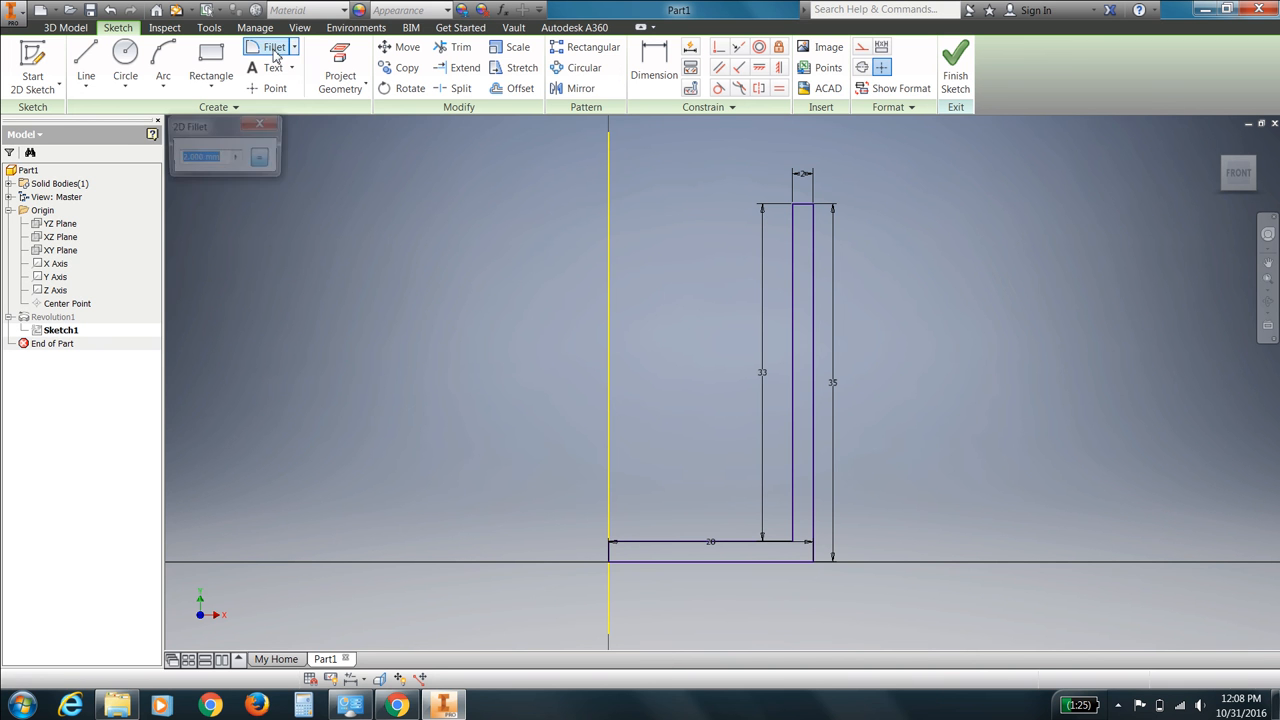
{"action": "left_click", "coordinate": [270, 48]}
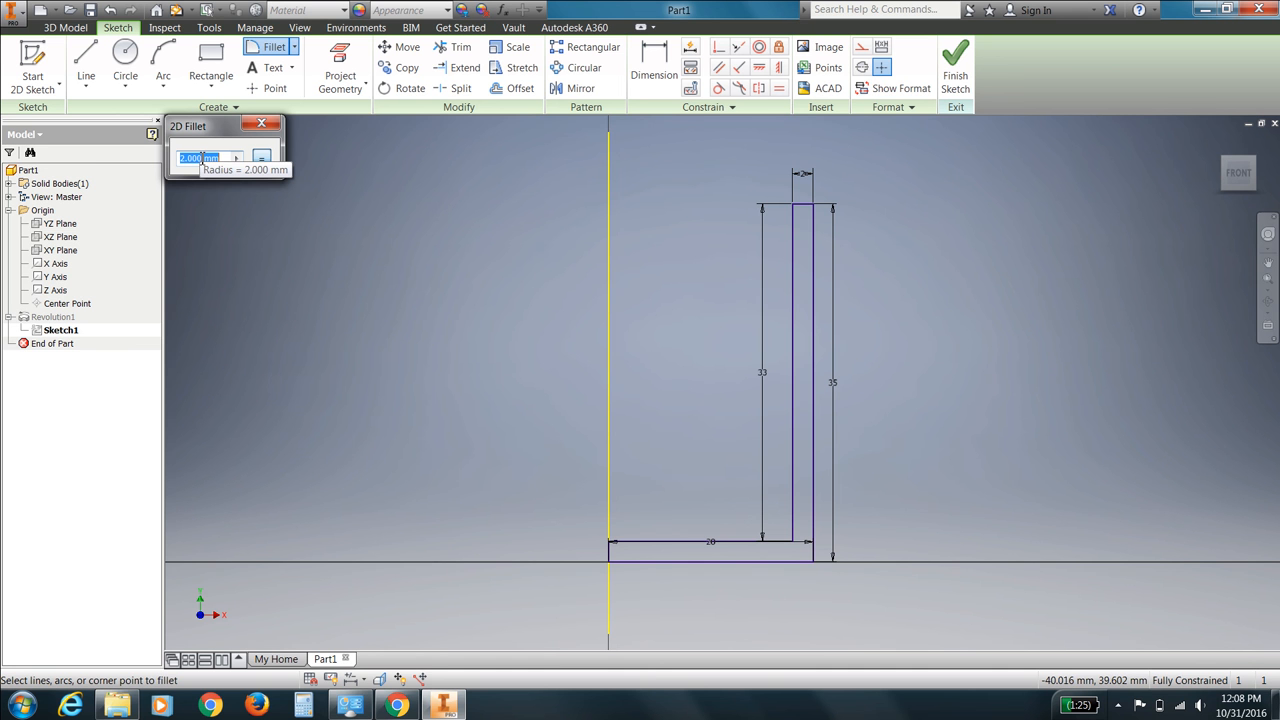
{"action": "mouse_move", "coordinate": [660, 414]}
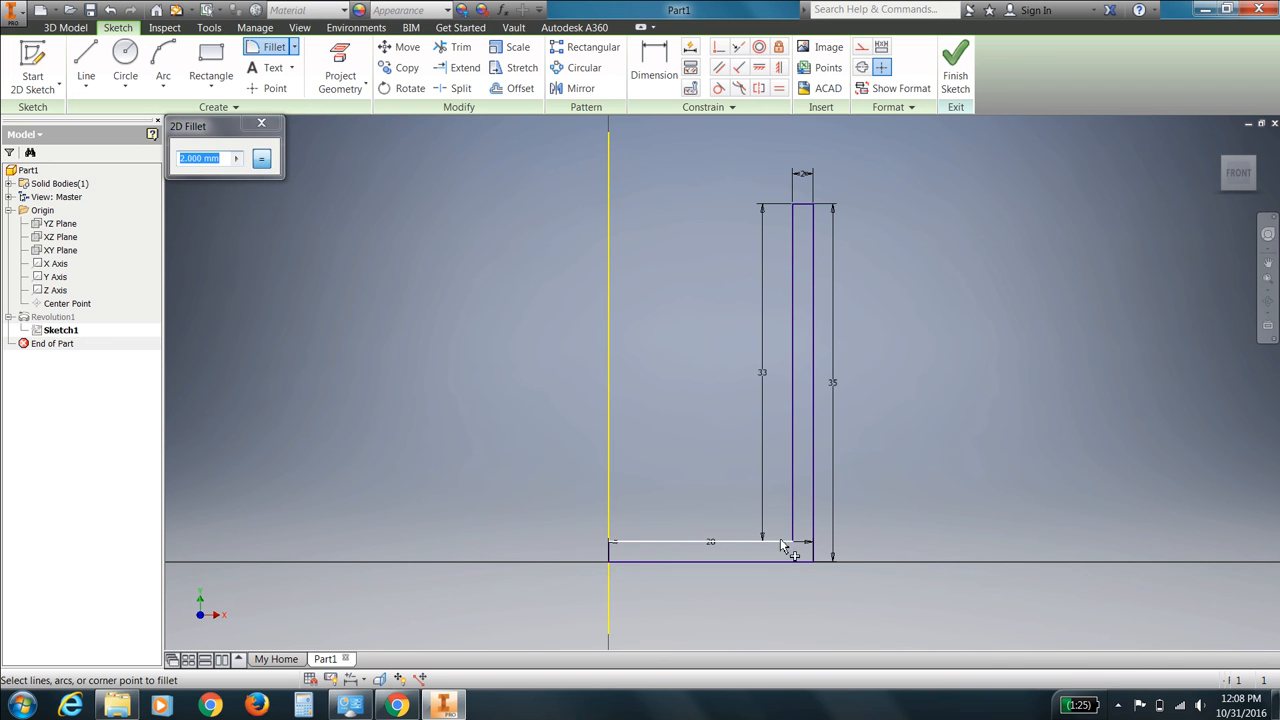
{"action": "left_click", "coordinate": [784, 540]}
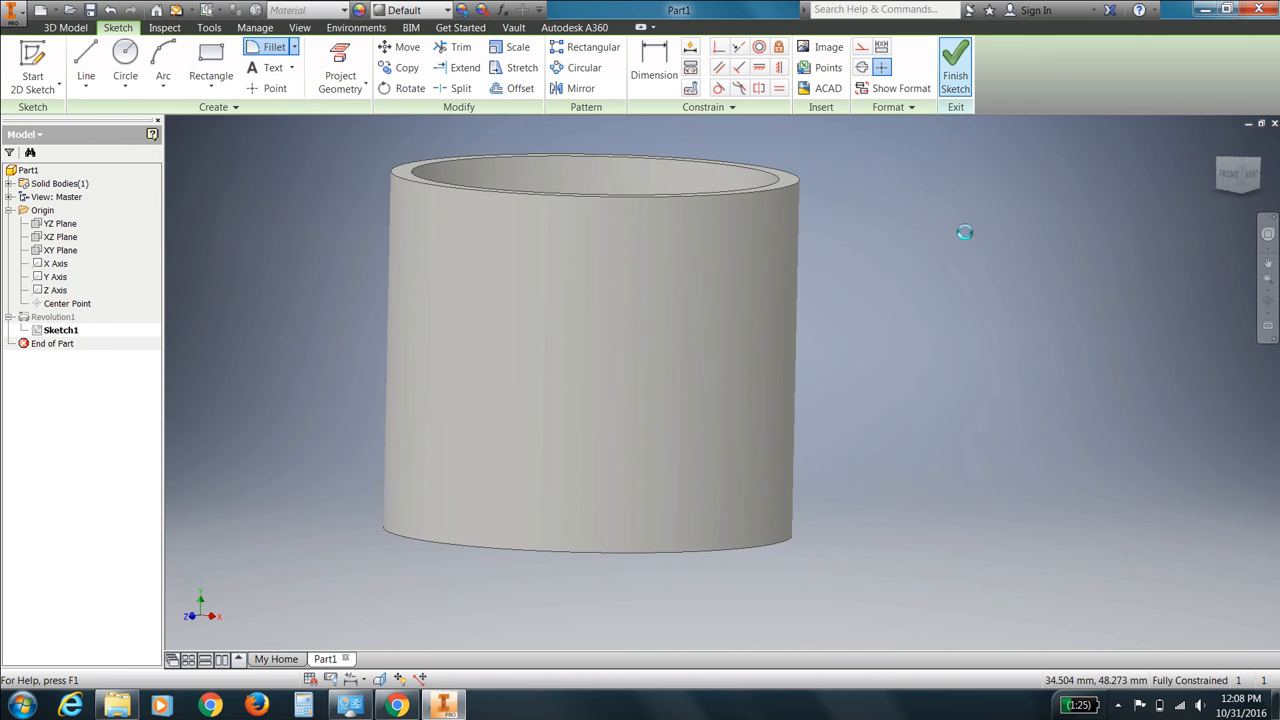
Finish the sketch so the cup rebuilds with the filleted corner, and inspect it
{"action": "left_click", "coordinate": [954, 64]}
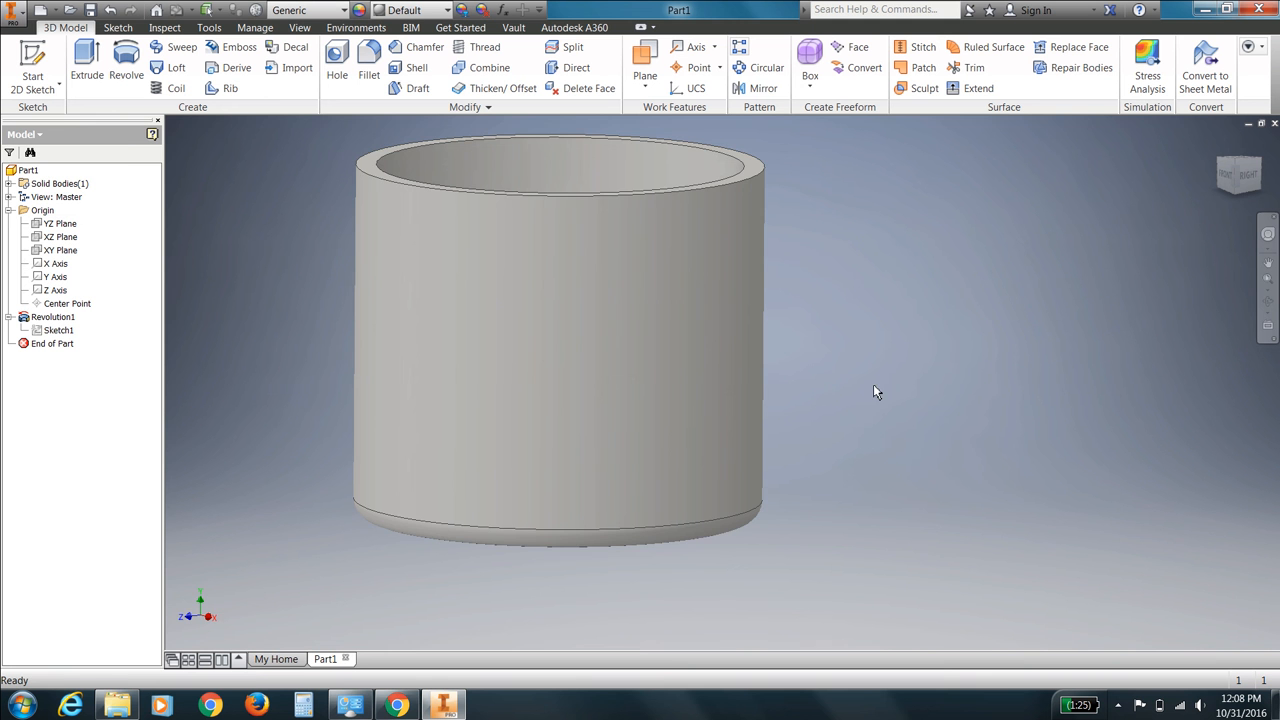
{"action": "left_click_drag", "start_coordinate": [876, 390], "coordinate": [838, 440]}
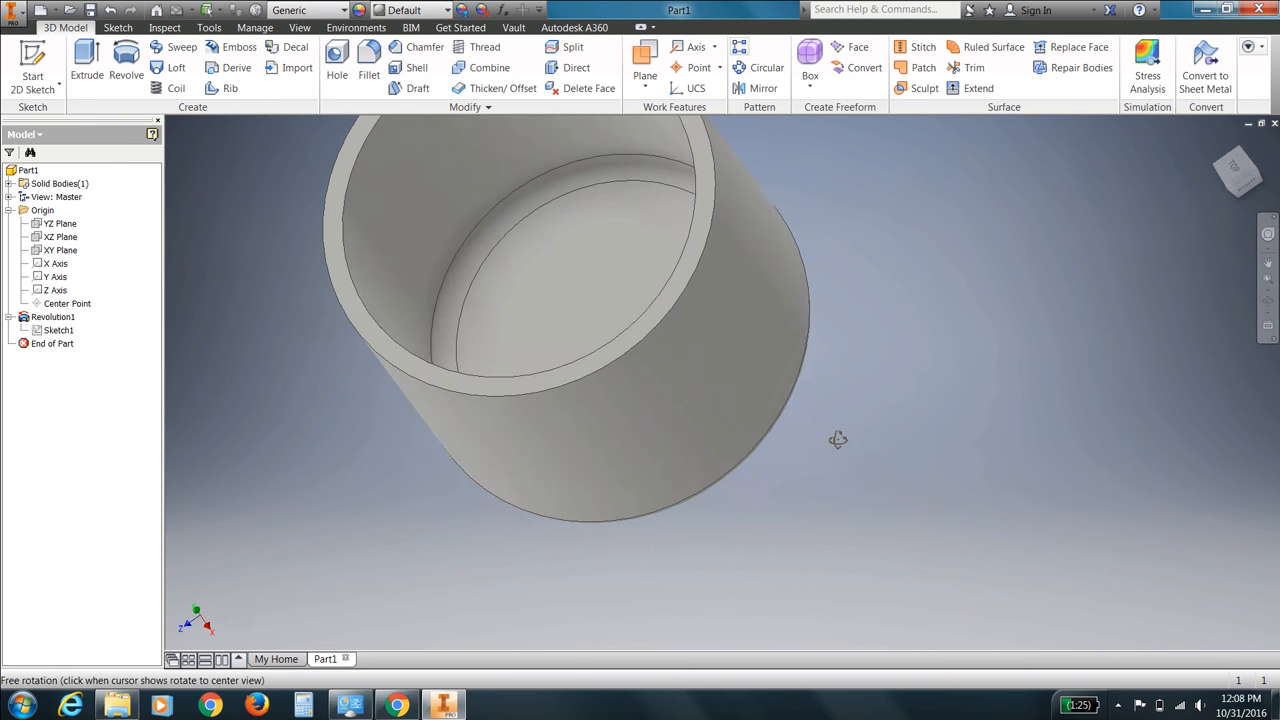
{"action": "left_click_drag", "start_coordinate": [838, 440], "coordinate": [920, 374]}
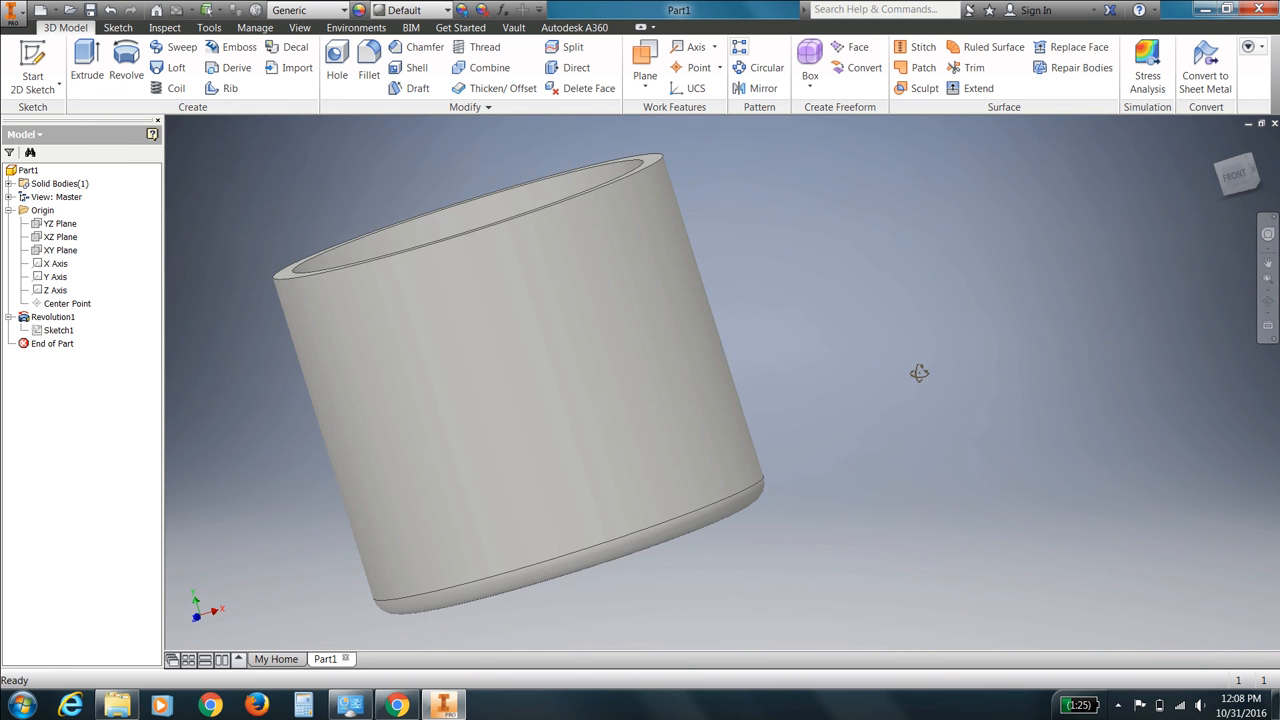
{"action": "mouse_move", "coordinate": [970, 424]}
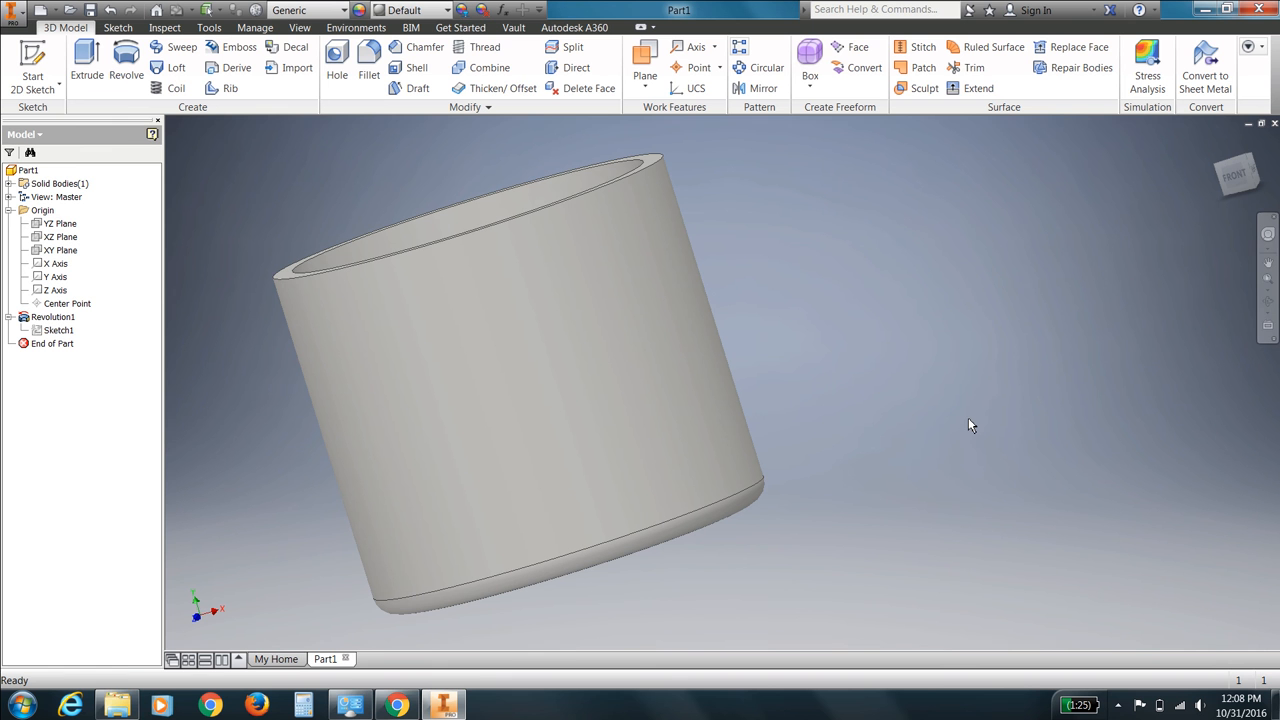
{"action": "mouse_move", "coordinate": [924, 400]}
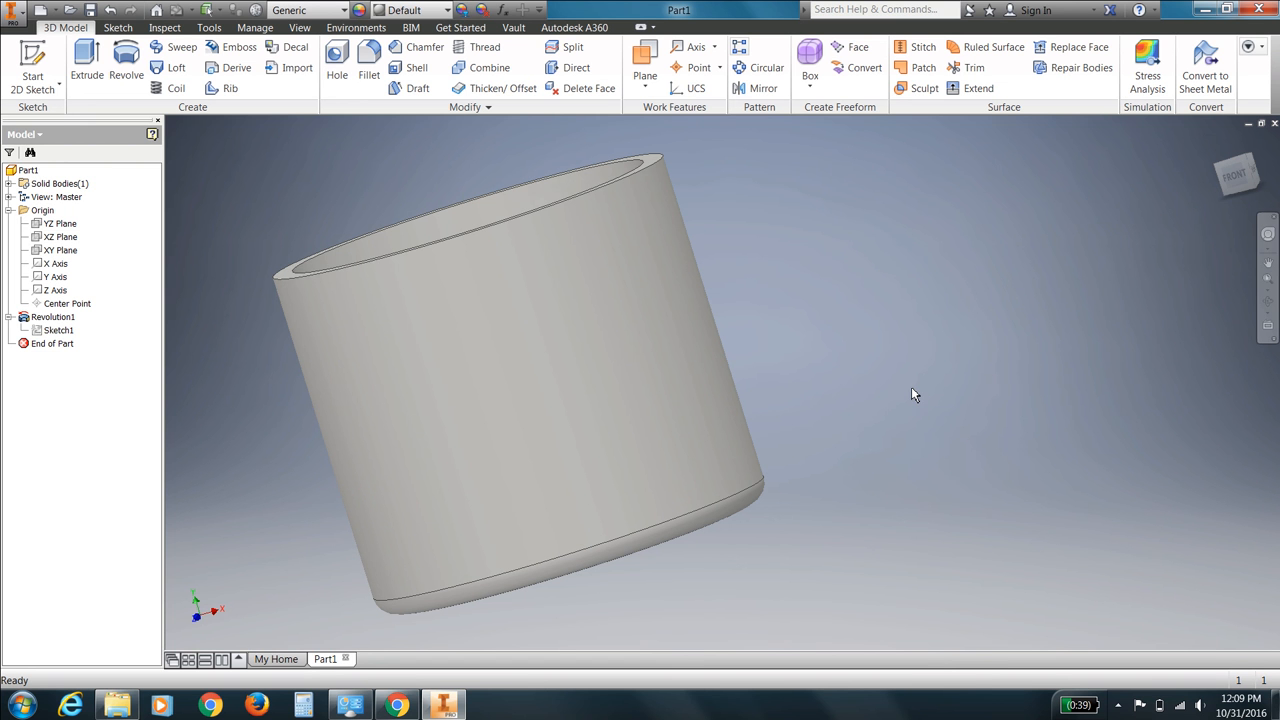
{"action": "mouse_move", "coordinate": [910, 394]}
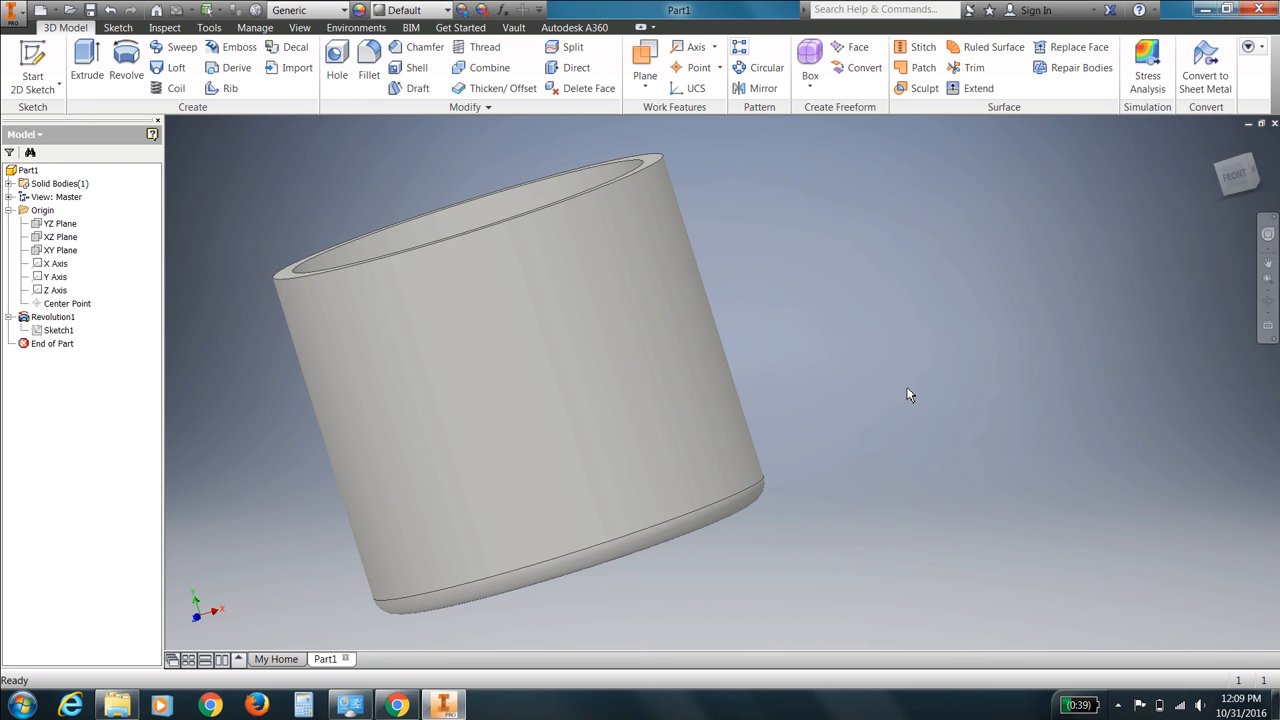
{"action": "mouse_move", "coordinate": [908, 384]}
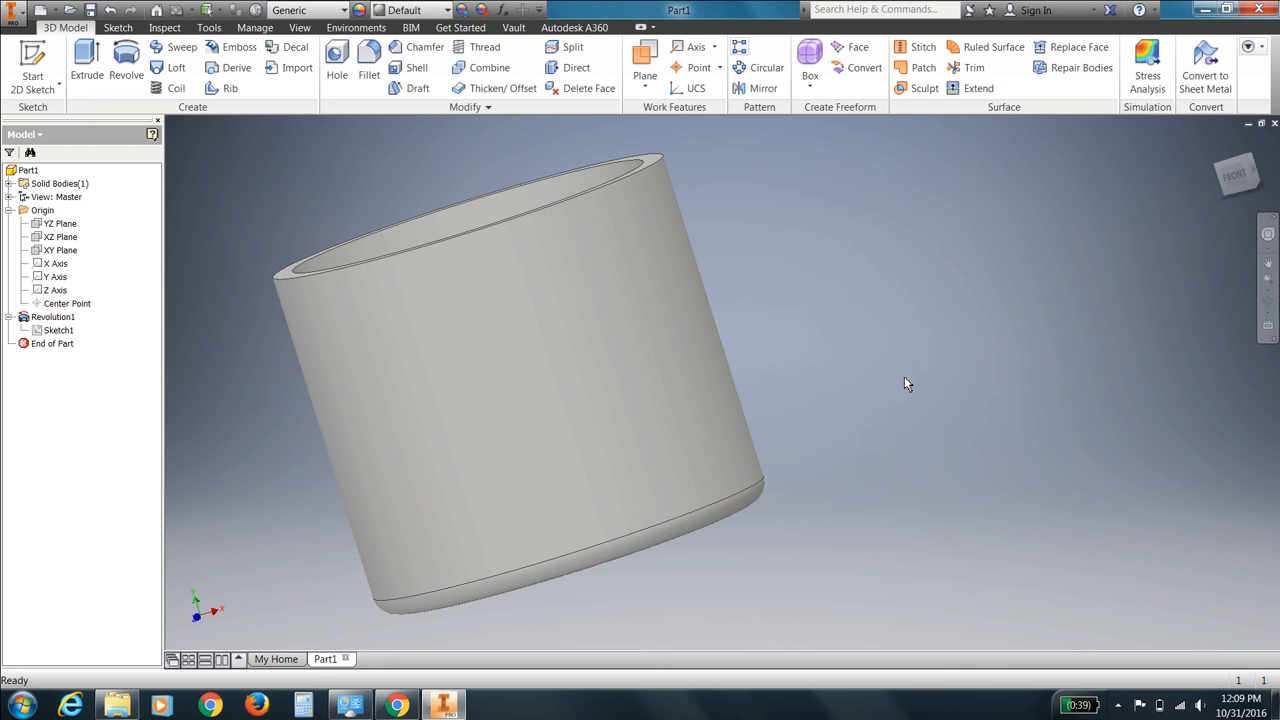
{"action": "mouse_move", "coordinate": [940, 390]}
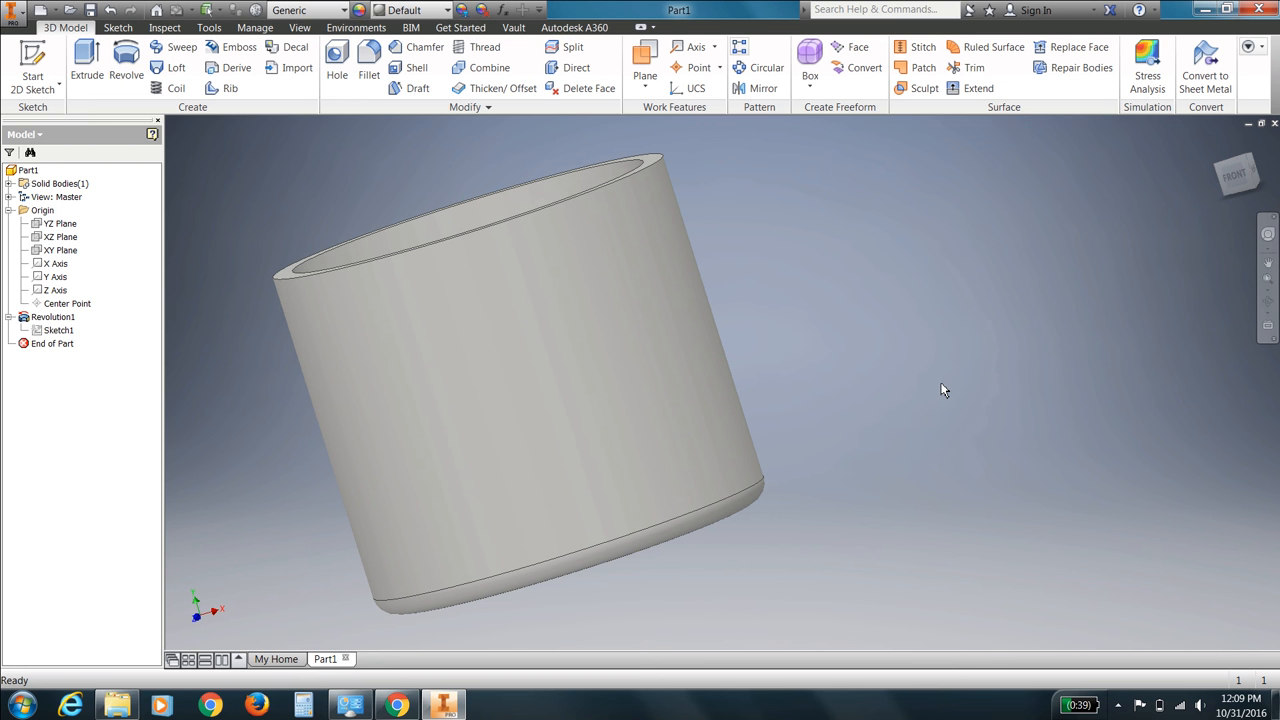
{"action": "mouse_move", "coordinate": [890, 370]}
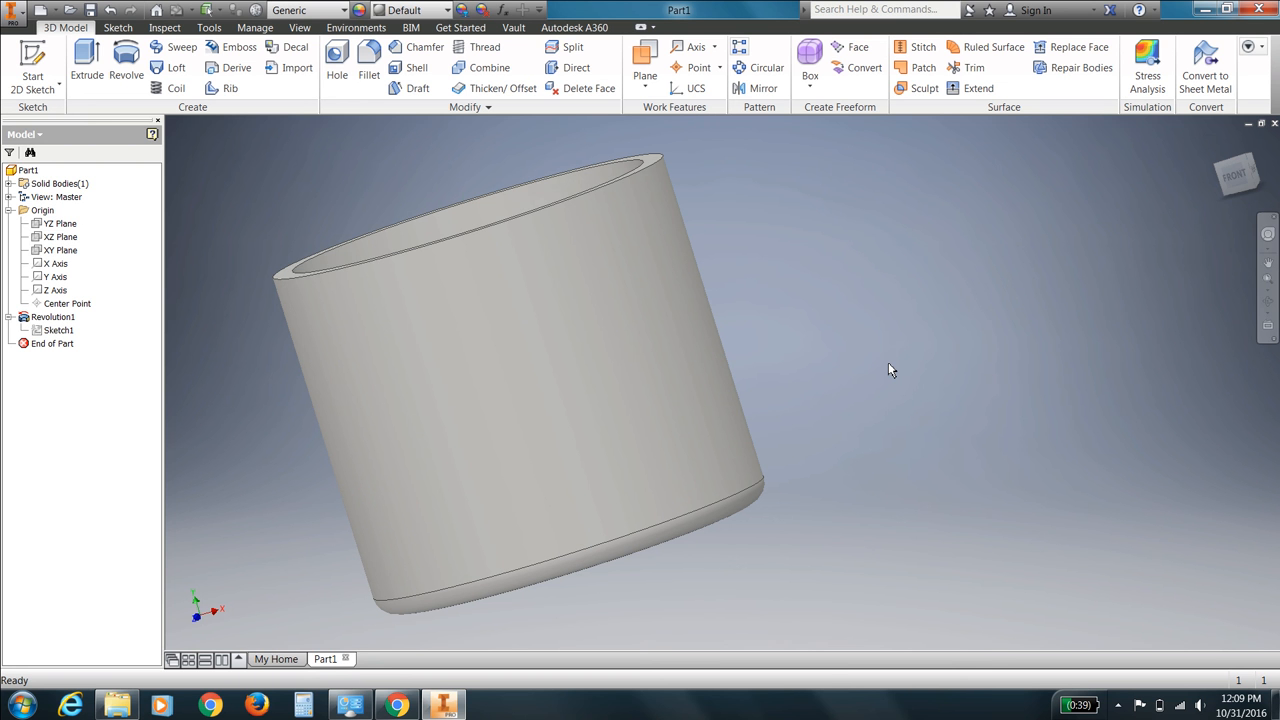